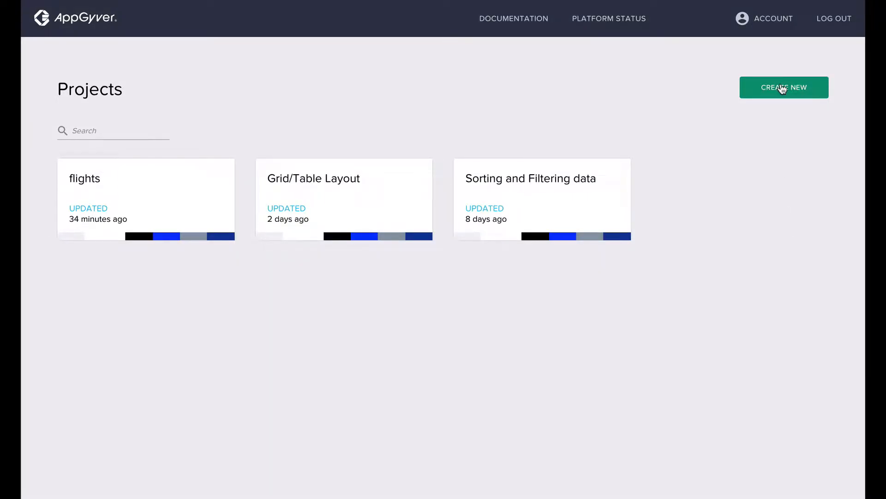
Create a new blank app named Todo from the Default Theme template
left_click(784, 87)
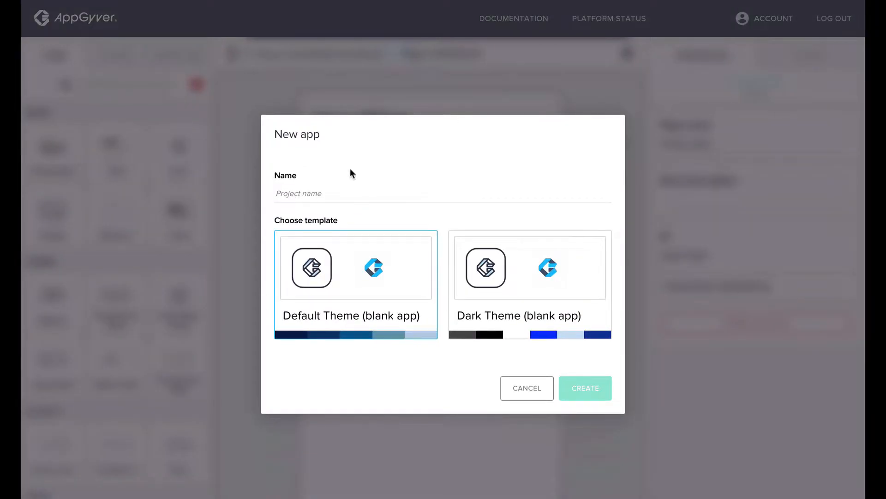
type("Todo")
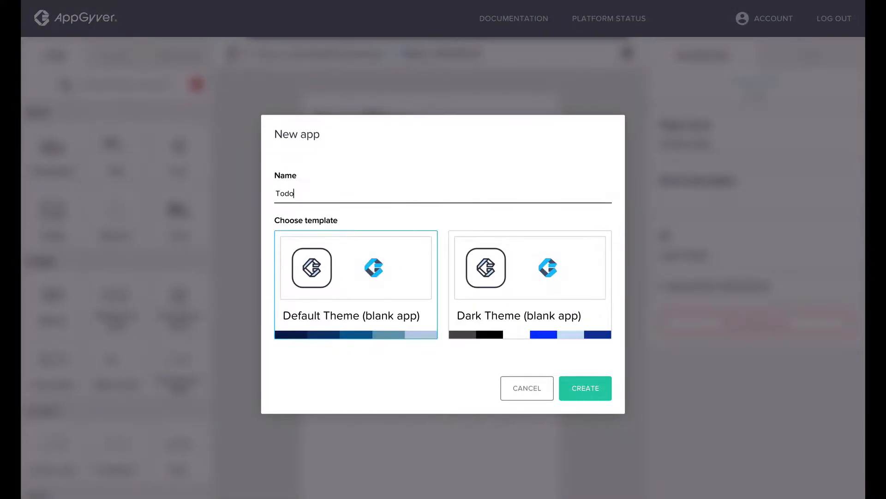
left_click(585, 388)
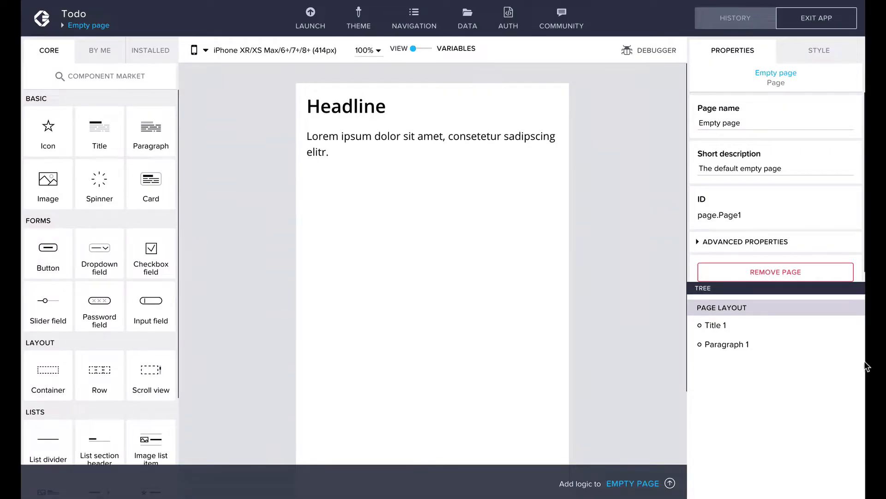
left_click(346, 105)
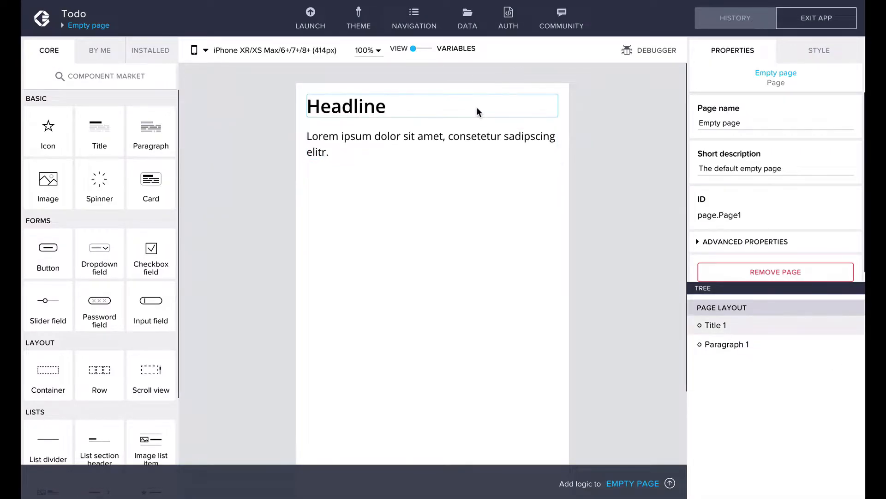
left_click(346, 106)
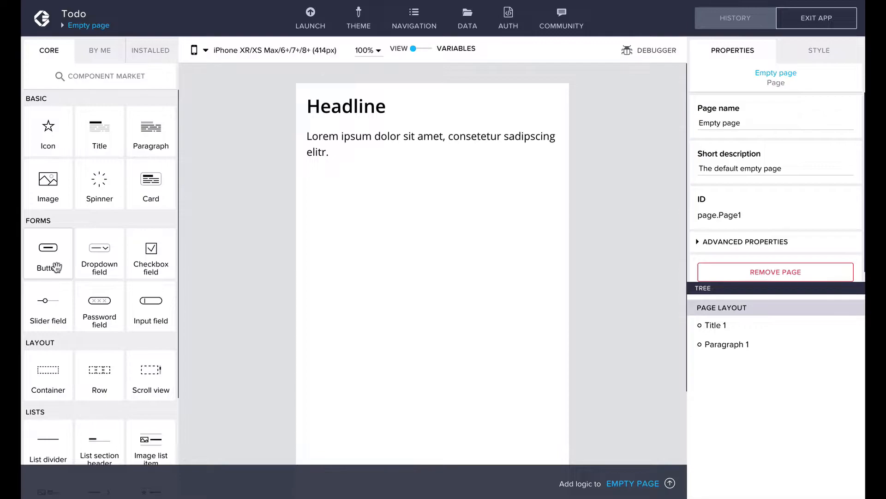
mouse_move(77, 226)
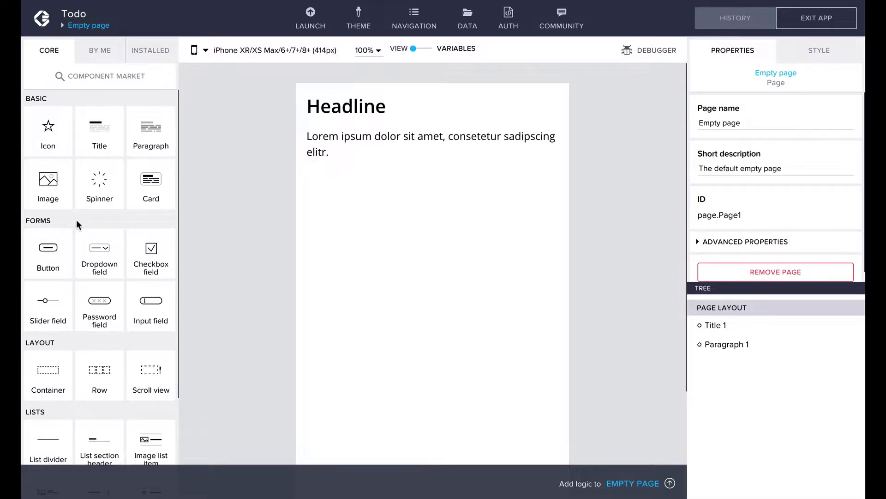
mouse_move(105, 112)
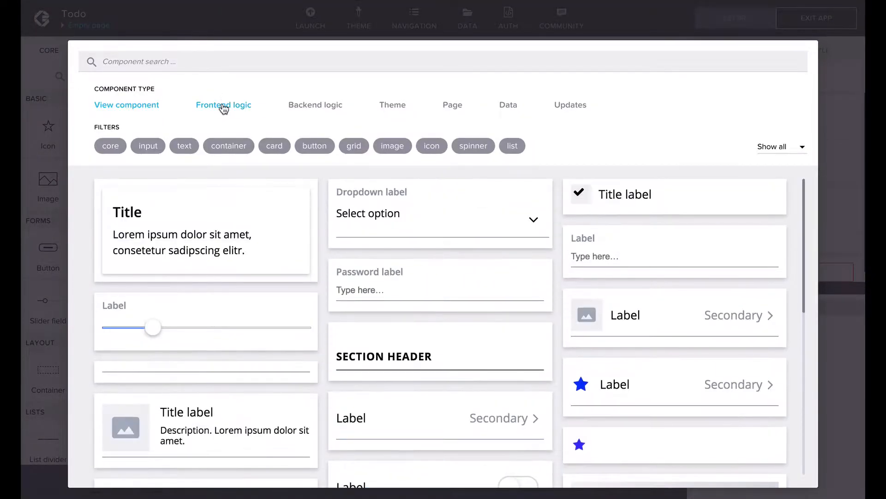
left_click(316, 104)
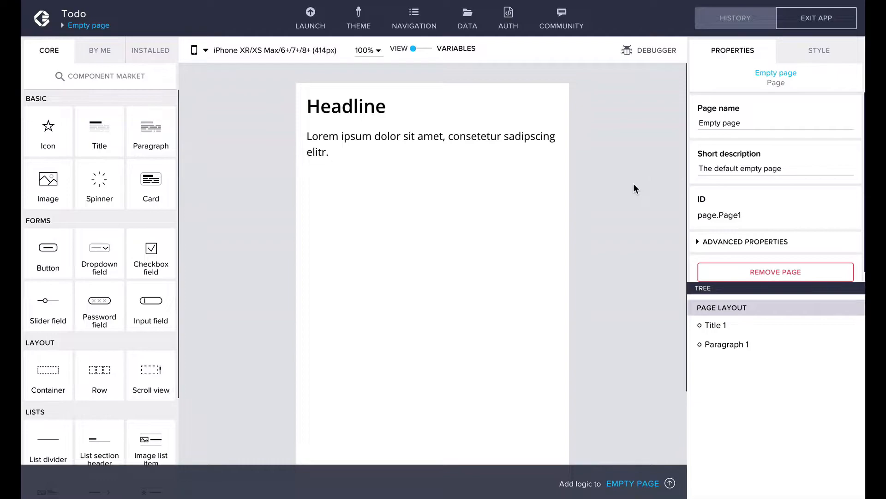
left_click(346, 106)
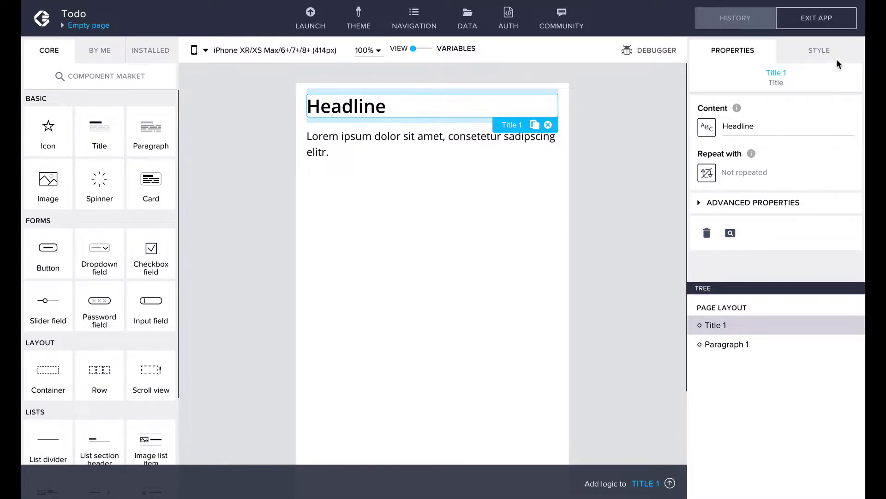
left_click(819, 50)
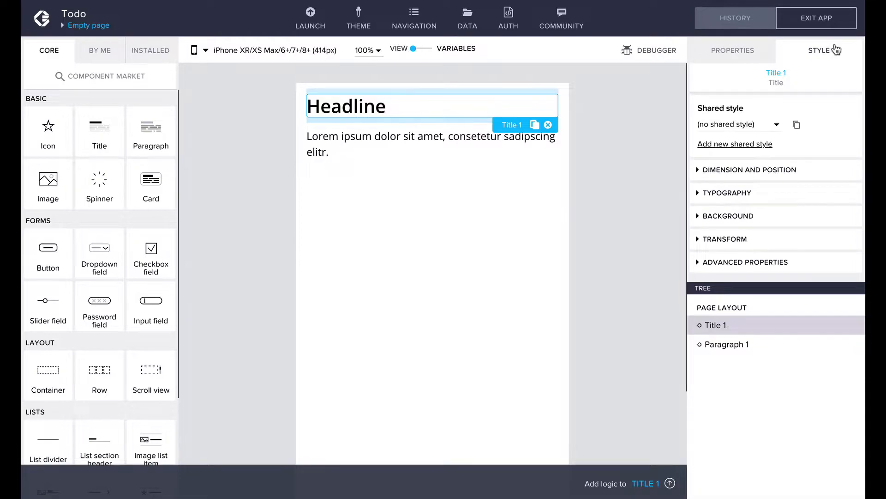
left_click(732, 49)
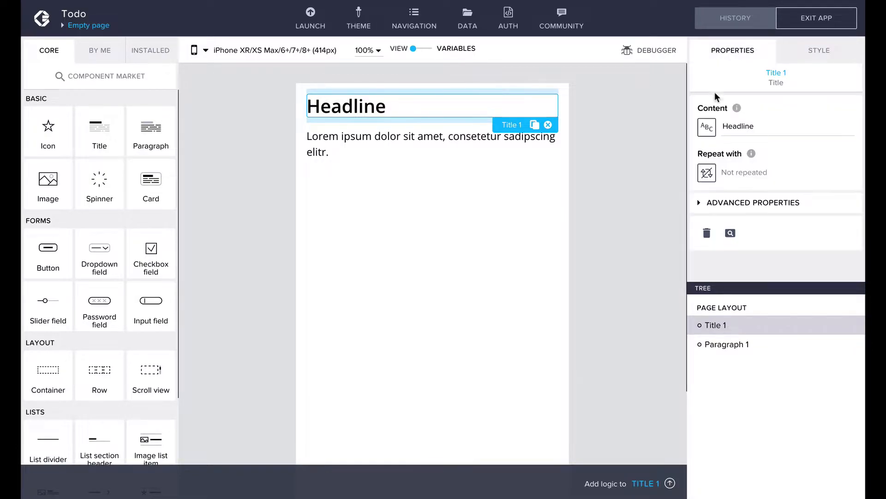
left_click(706, 126)
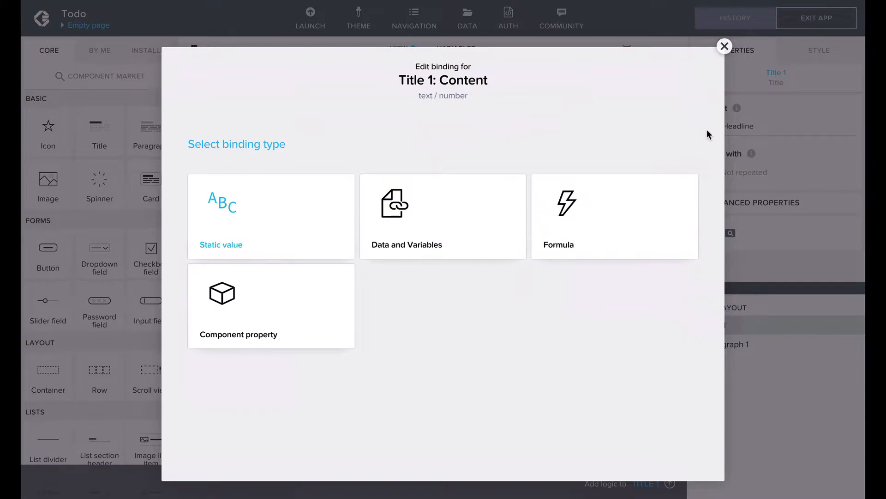
mouse_move(725, 46)
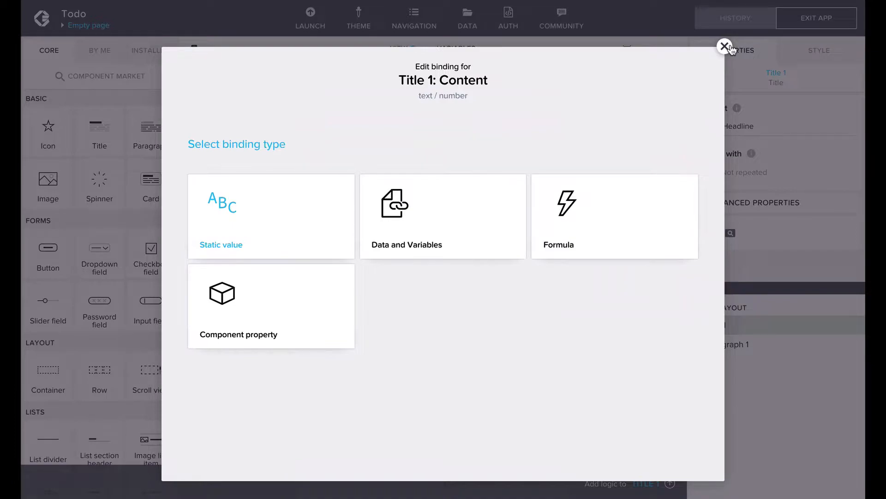
left_click(726, 46)
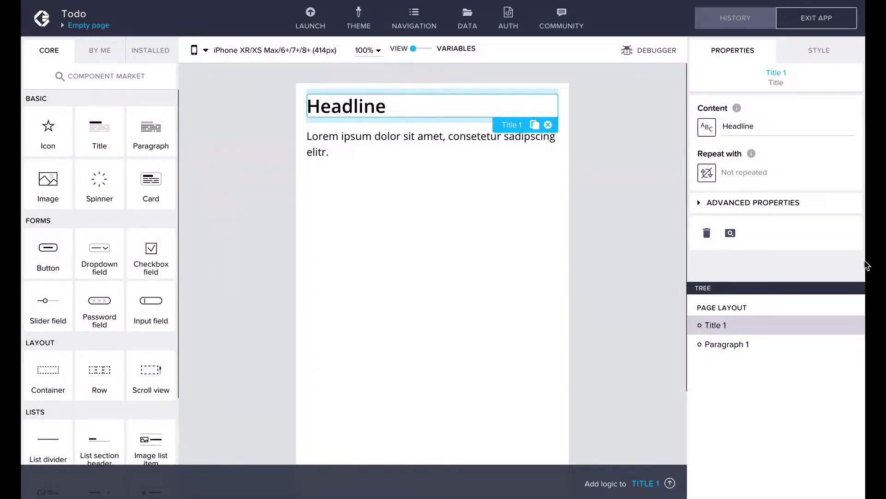
mouse_move(375, 124)
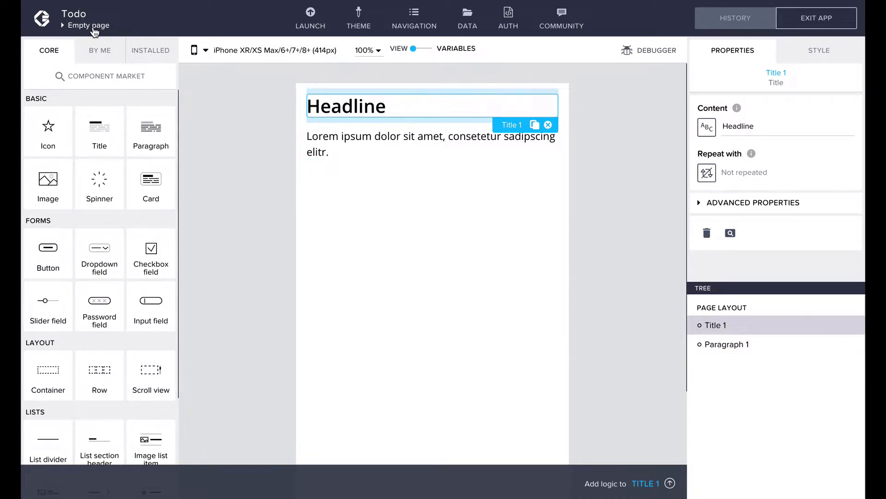
Show the Pages overview listing the Empty page and Global canvas
left_click(89, 26)
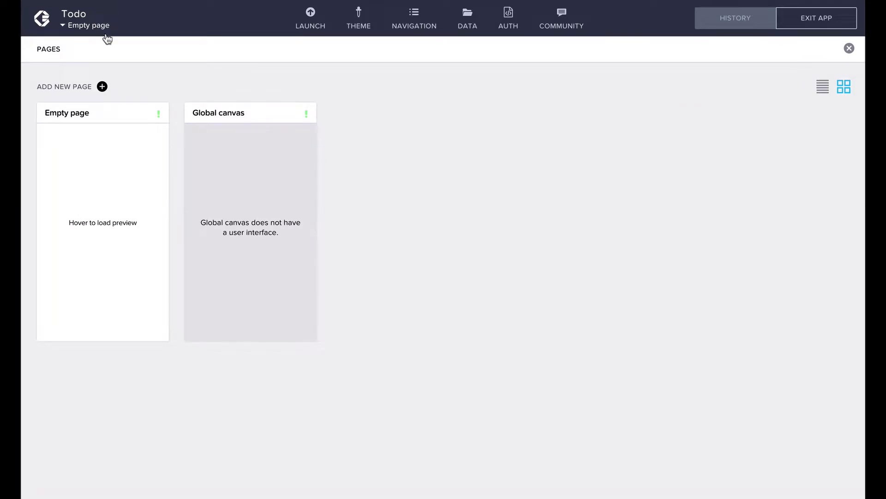
mouse_move(101, 87)
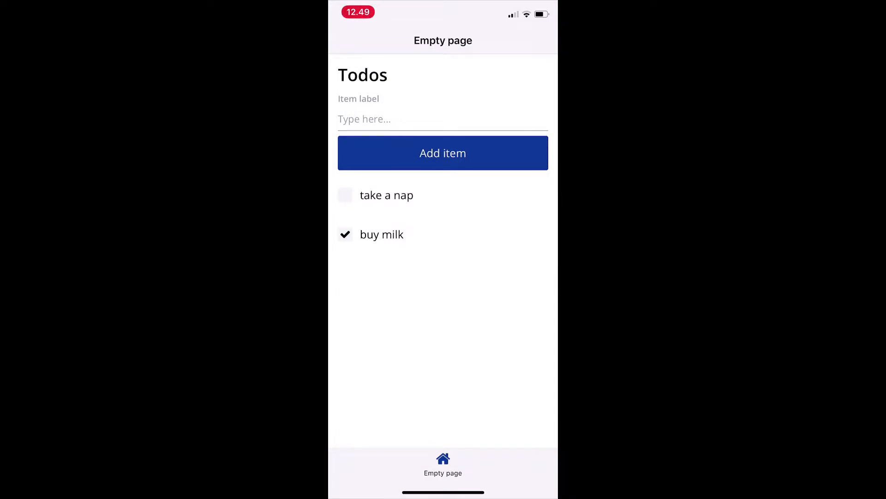
Enter 'wake up from nap' in the Item label field and add it to the list
left_click(442, 119)
type("wake up f")
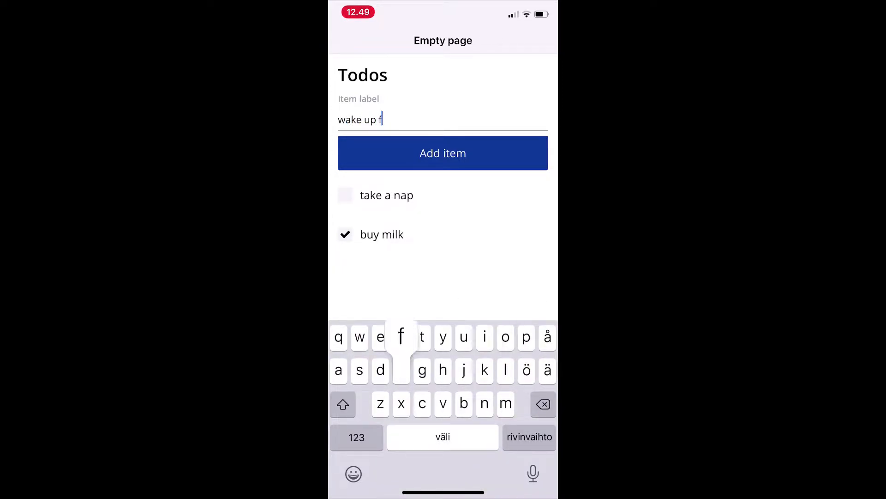
type("rom nap")
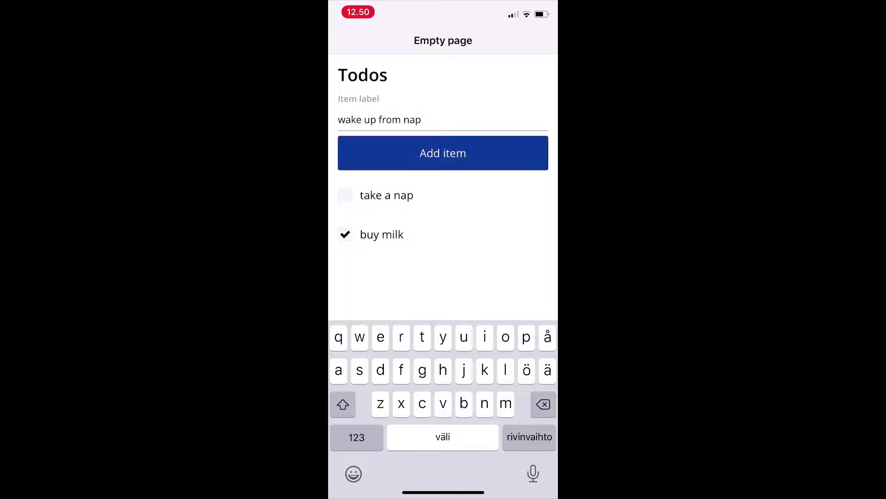
left_click(443, 152)
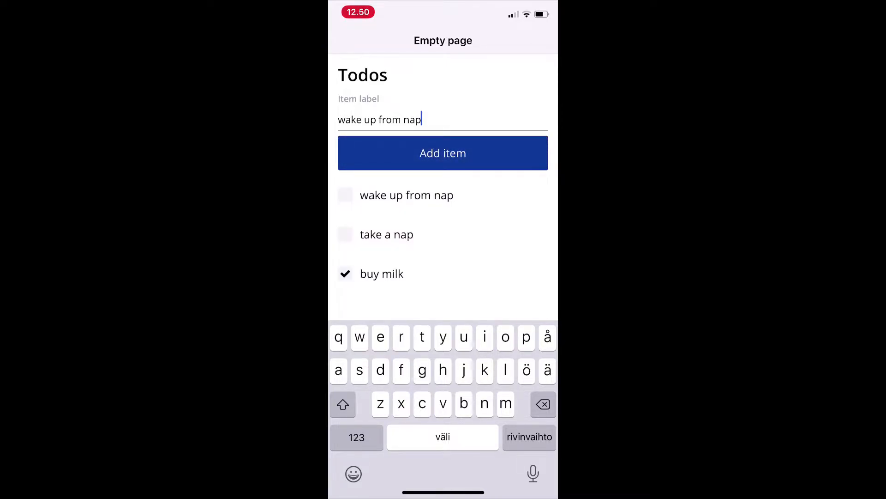
left_click(442, 152)
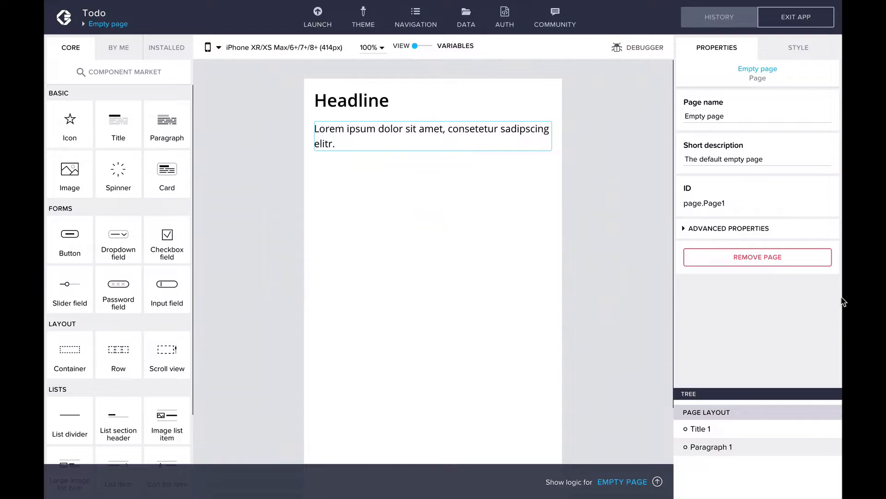
Set the Headline title's Content text to 'Todos'
left_click(351, 100)
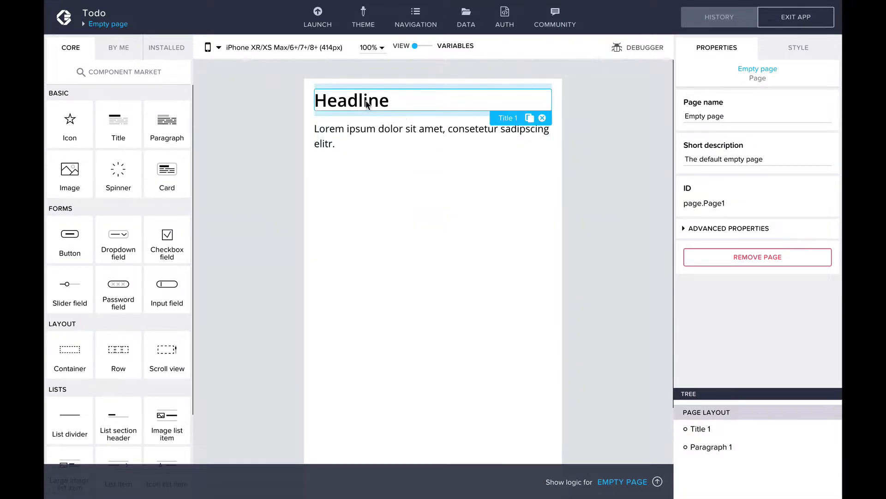
left_click(350, 100)
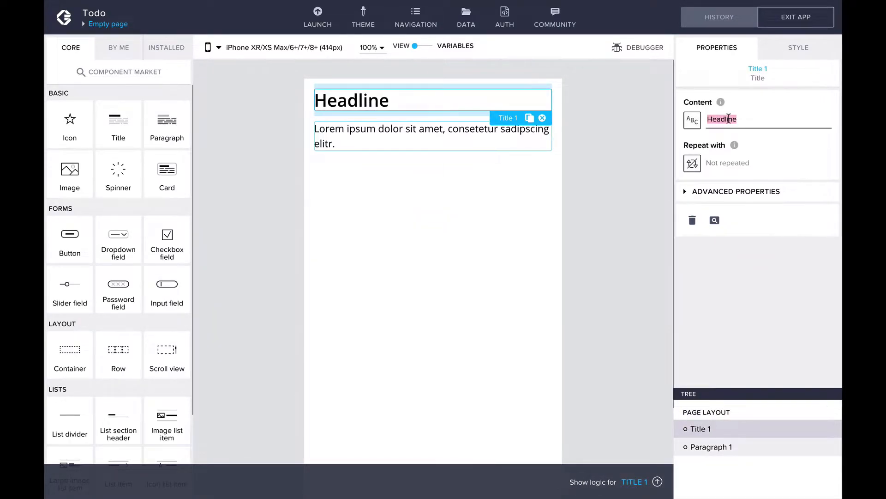
type("Todos")
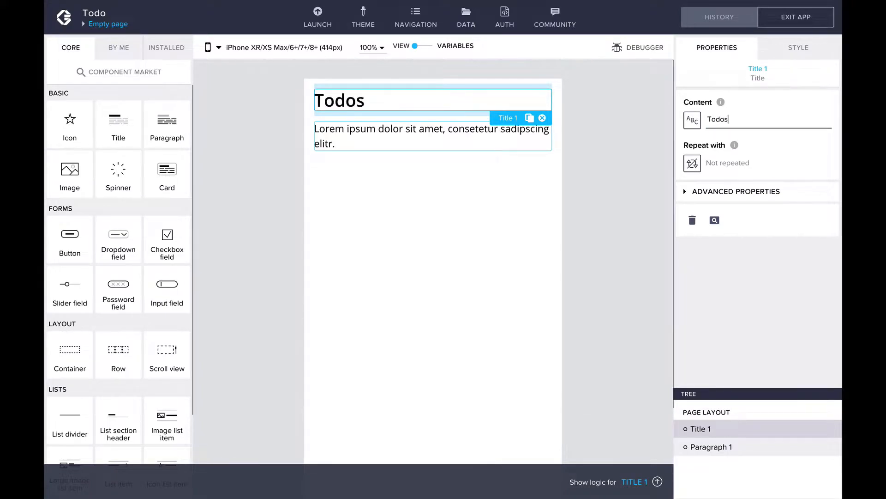
left_click(432, 136)
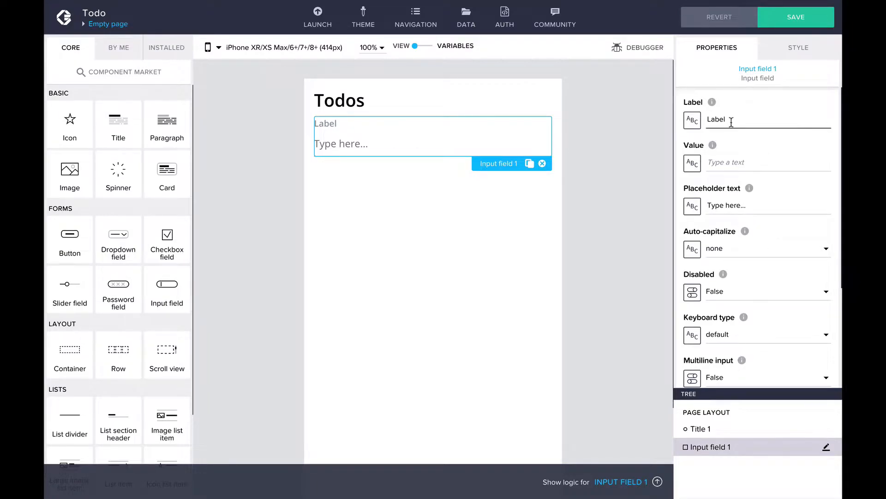
Label the new input field 'Item label' and the new button 'Add item'
type("It")
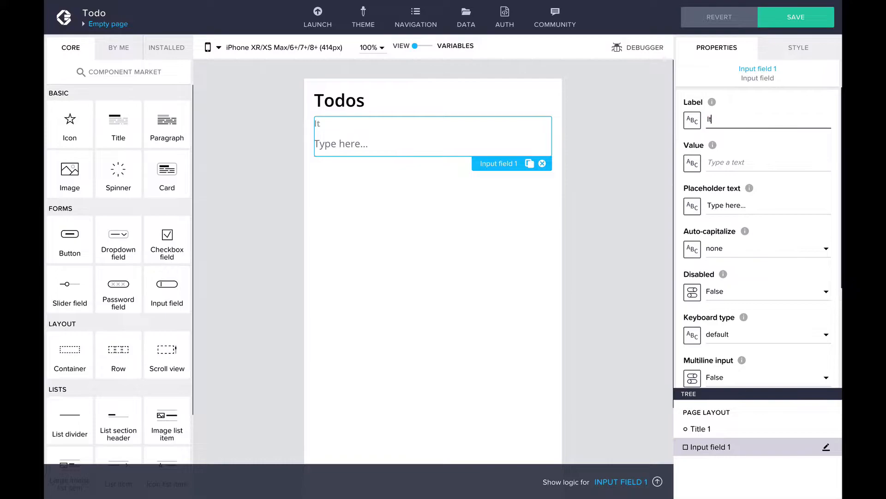
type("Item label")
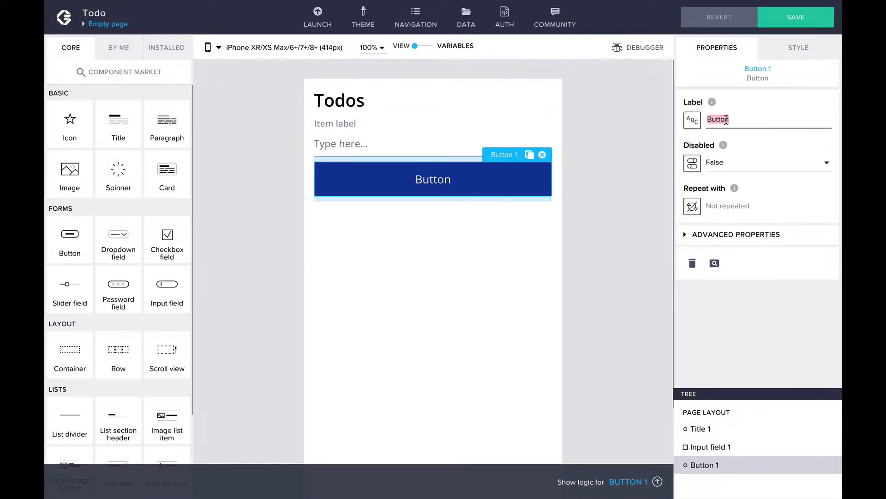
type("Add item")
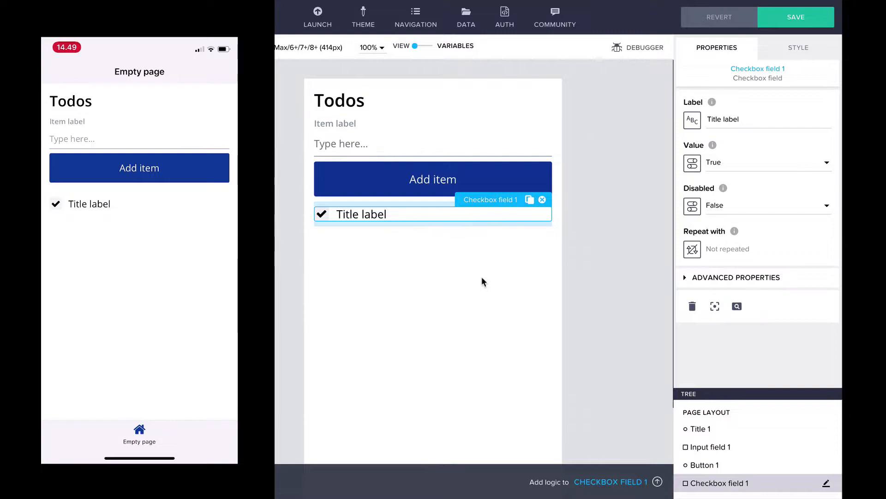
Change the page title to 'Hello World' and save the app for phone preview
left_click(339, 100)
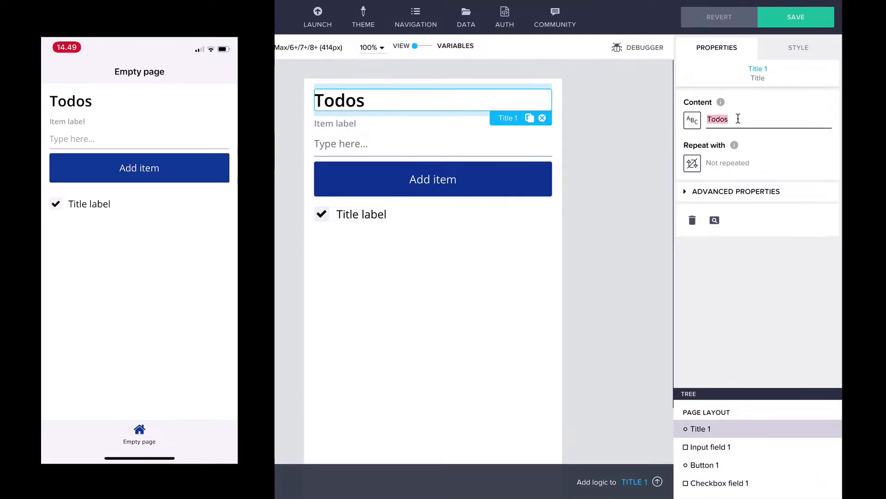
type("Hello World")
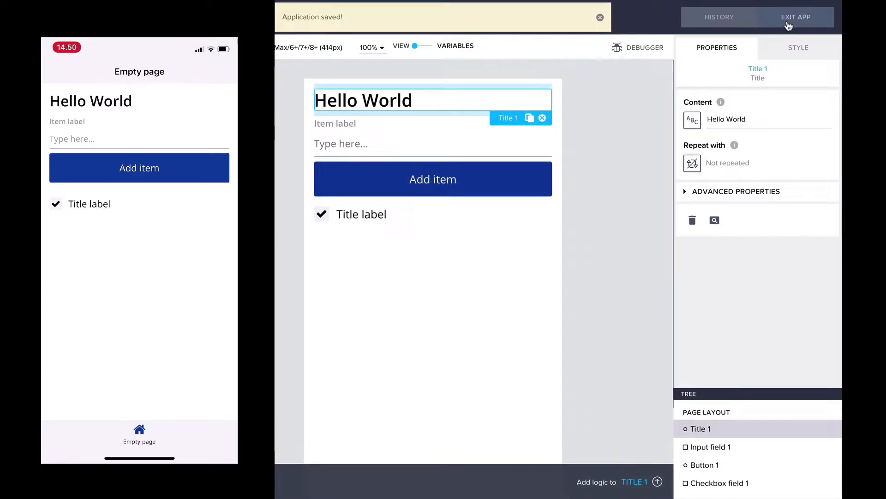
type("jd")
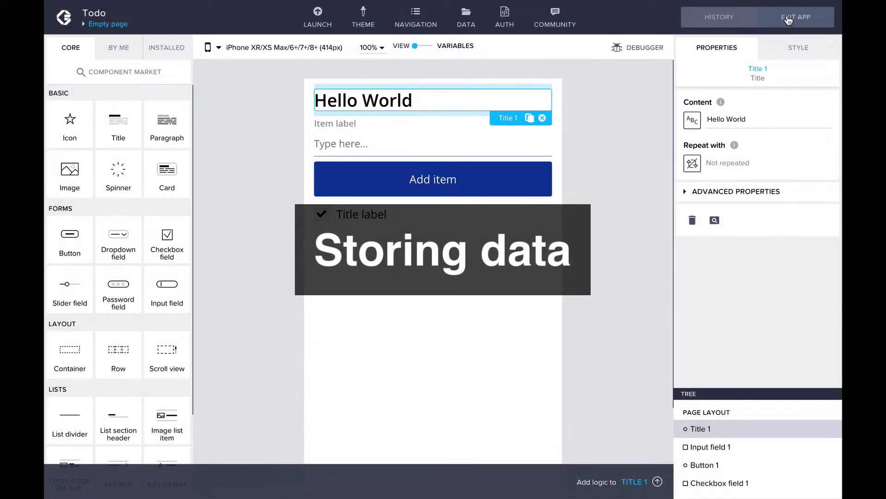
Go to the DATA section and start a new AppGyver Cloud Storage resource
left_click(467, 17)
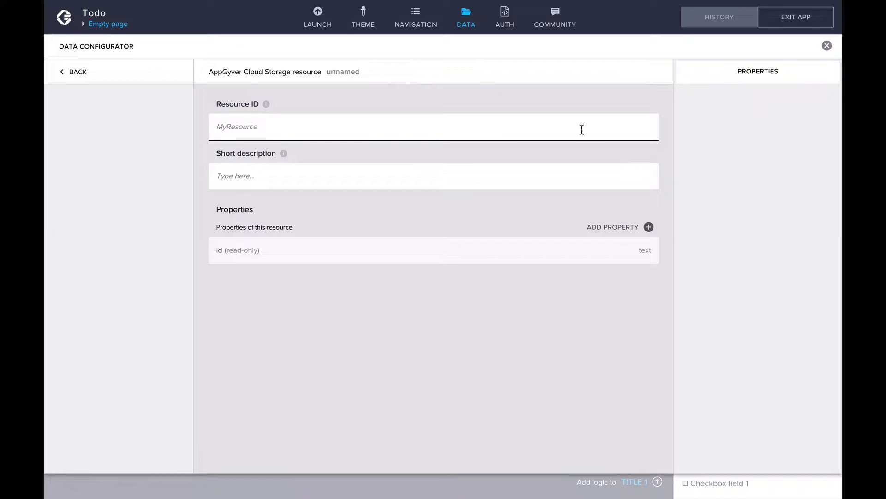
Name the resource Todos, describe it 'Storing all our todo items', add a label property
type("Todos")
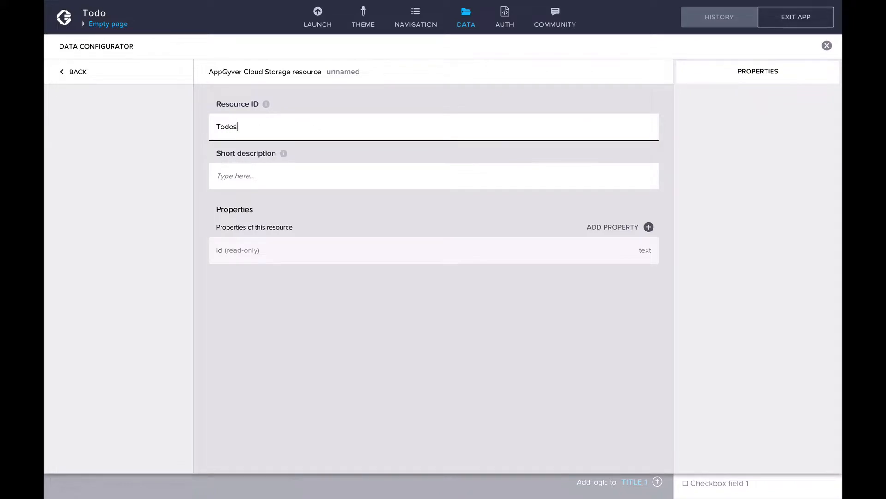
type("Storing all our todo items")
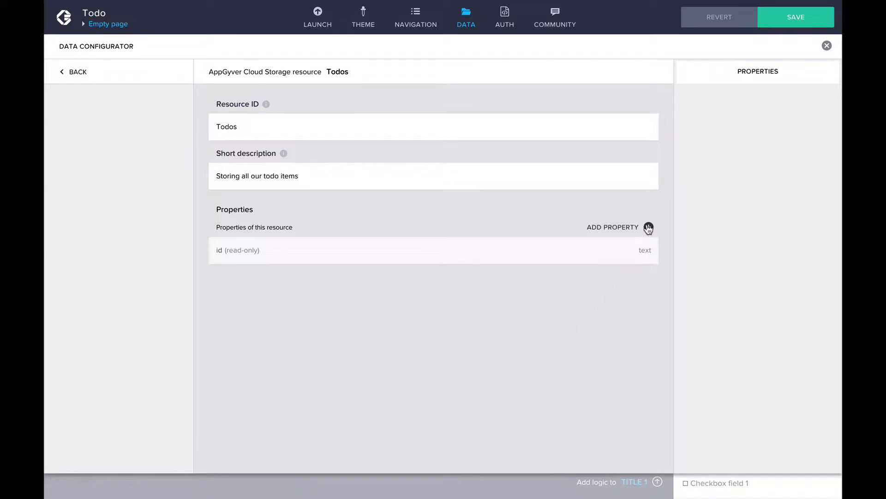
mouse_move(649, 228)
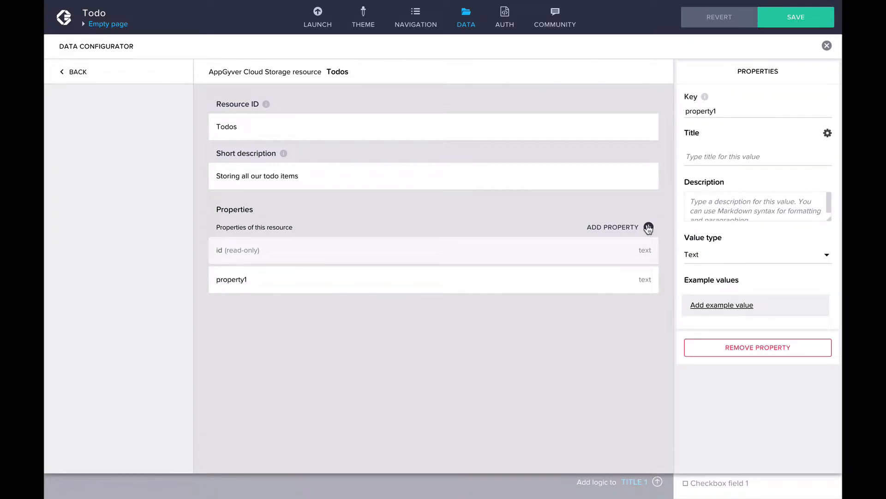
double_click(701, 111)
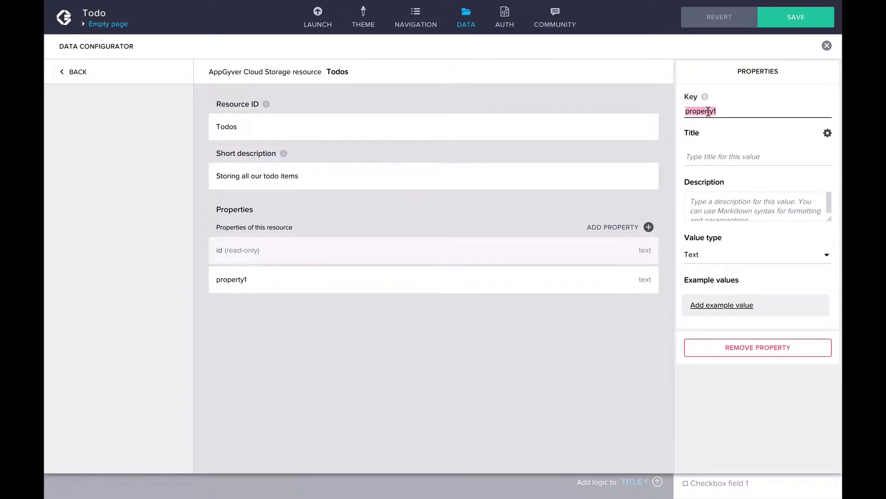
type("label")
type("done")
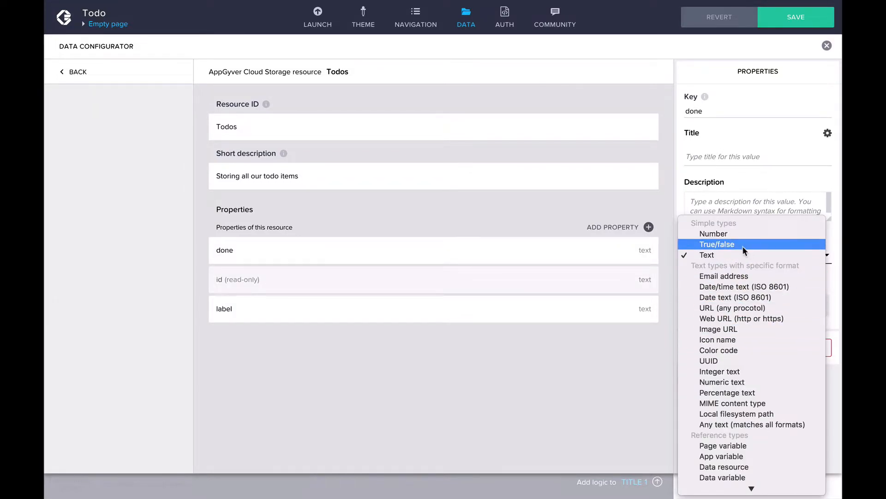
Add done as True/false and createdAt as Date/time text, then save the resource
left_click(716, 243)
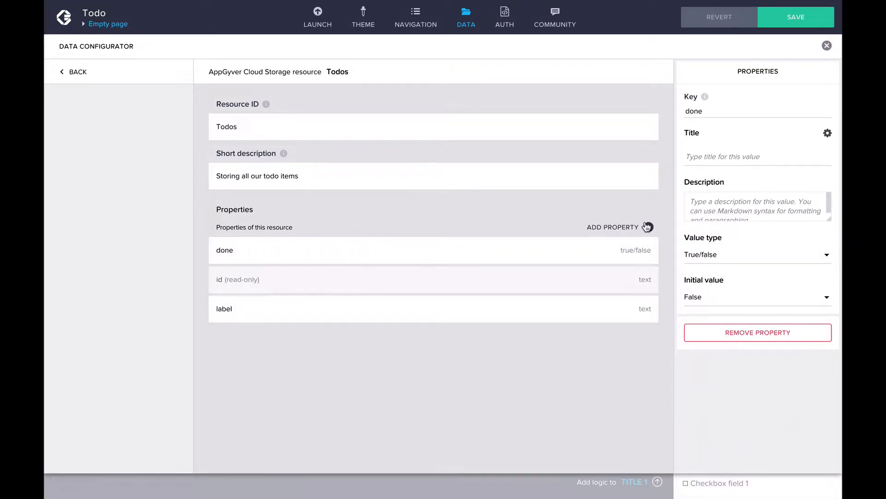
left_click(649, 228)
type("createdAt")
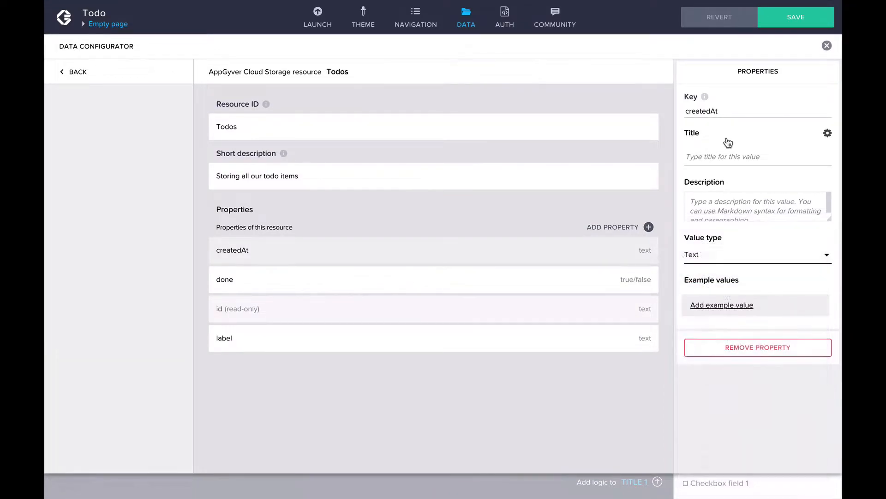
type("Time of creation")
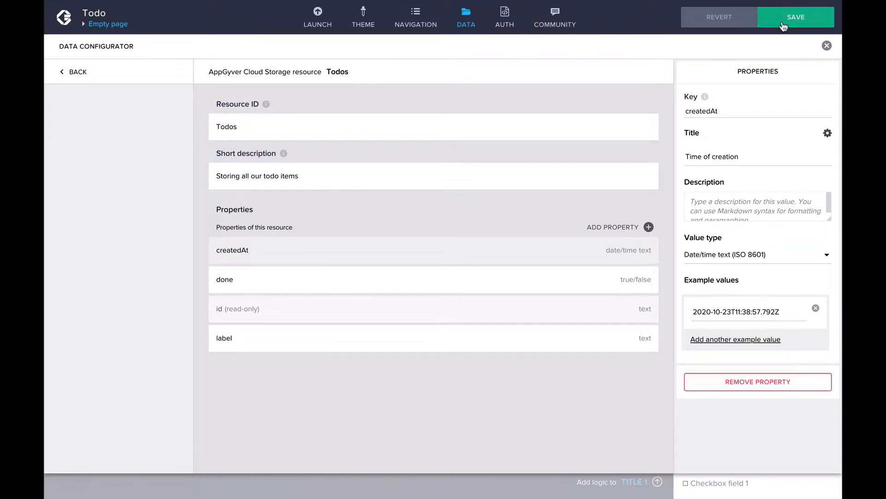
left_click(795, 17)
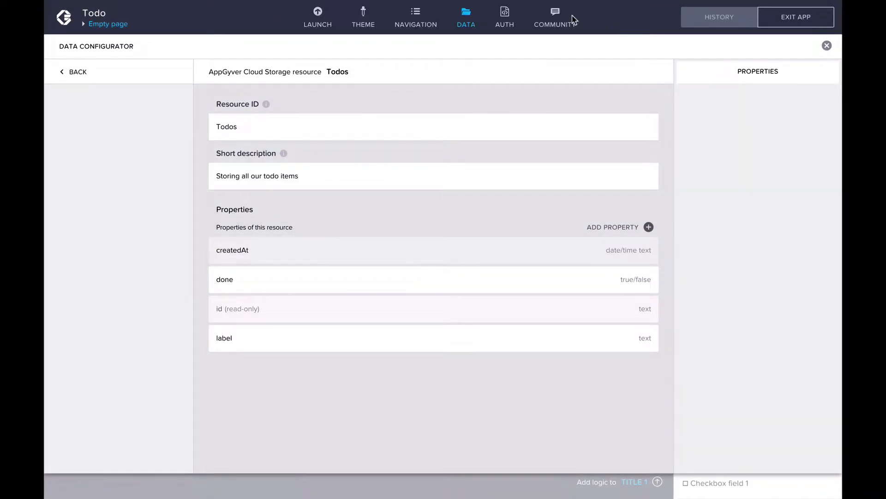
Leave the data configurator and show the page's Data Variables list
left_click(826, 46)
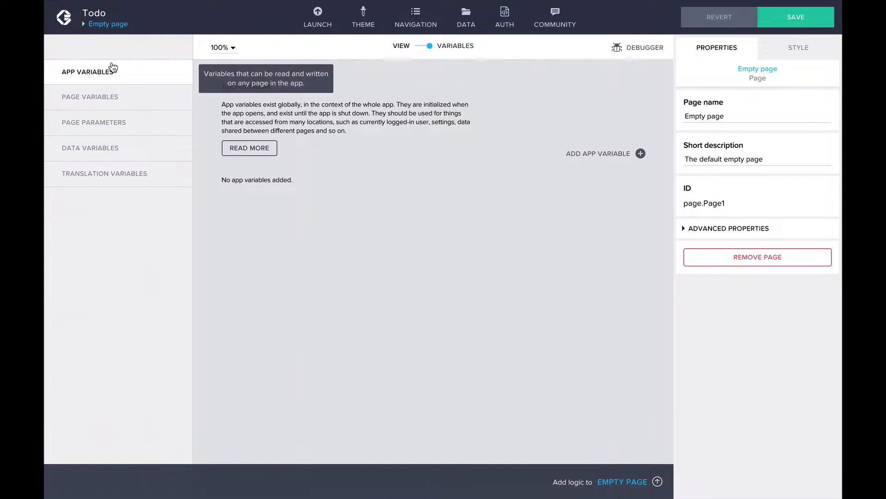
mouse_move(135, 125)
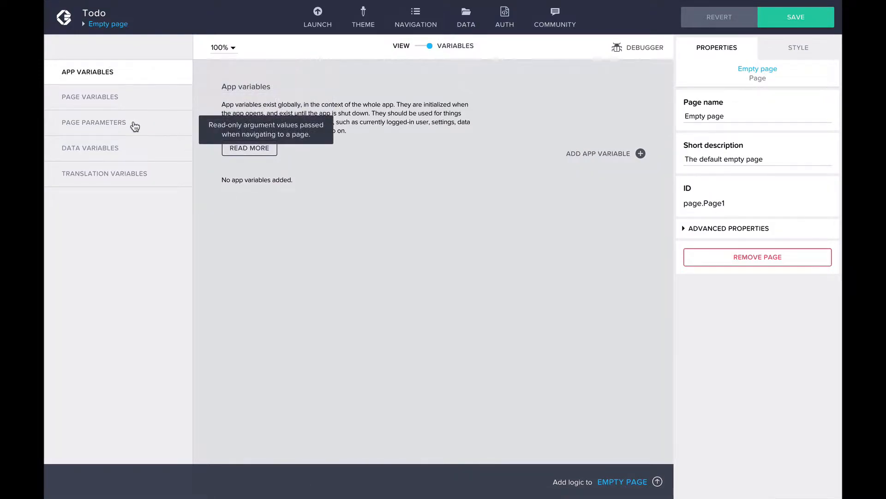
mouse_move(135, 177)
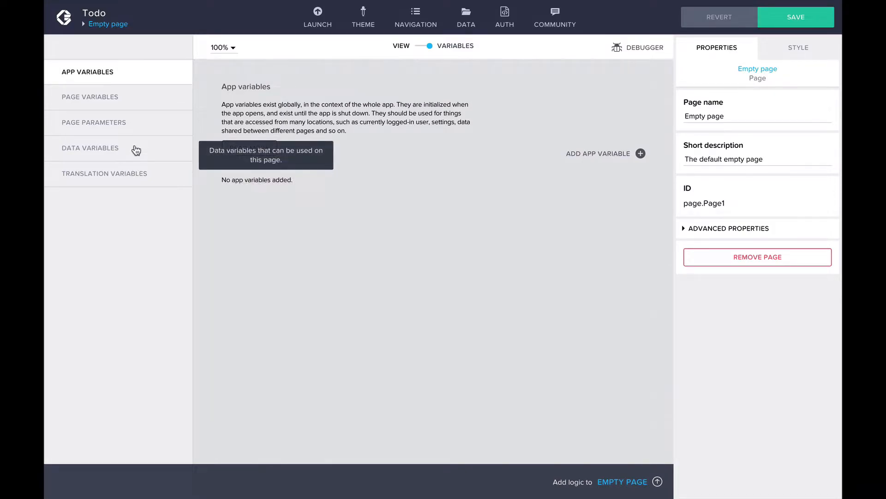
left_click(90, 147)
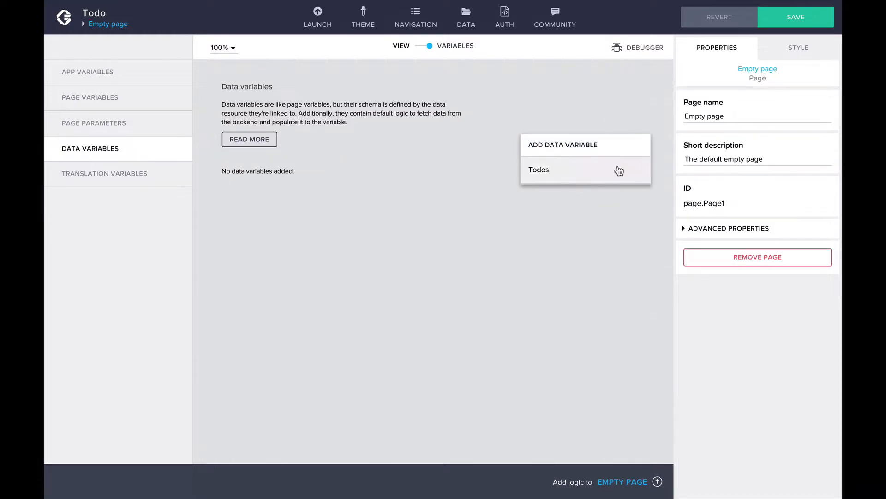
Add Todos data variables TodoItems (collection) and newTodoItem (new data record)
left_click(539, 170)
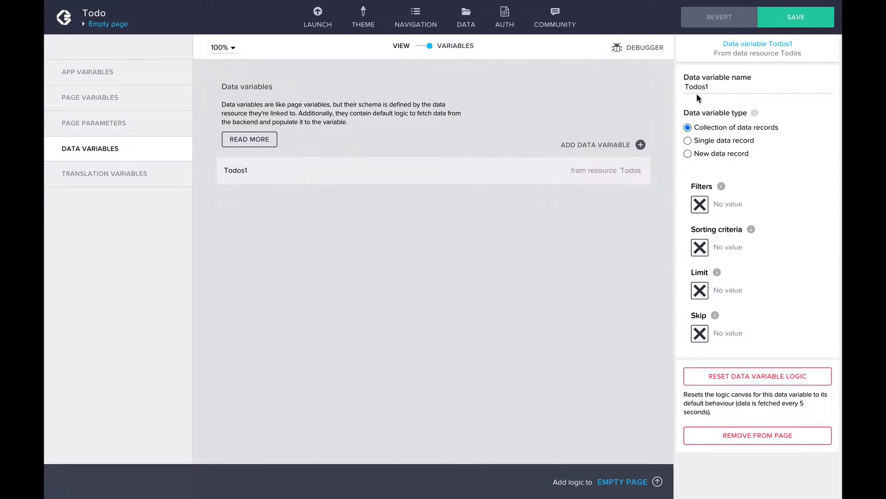
type("TodoItems")
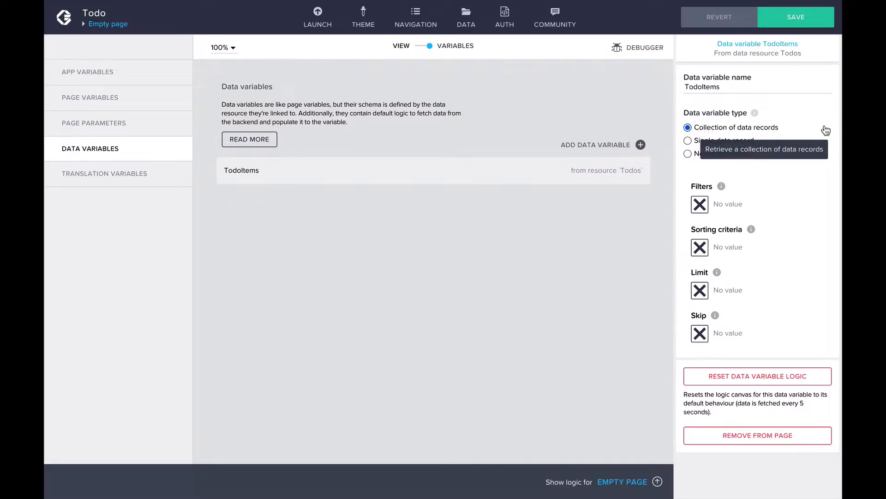
mouse_move(817, 180)
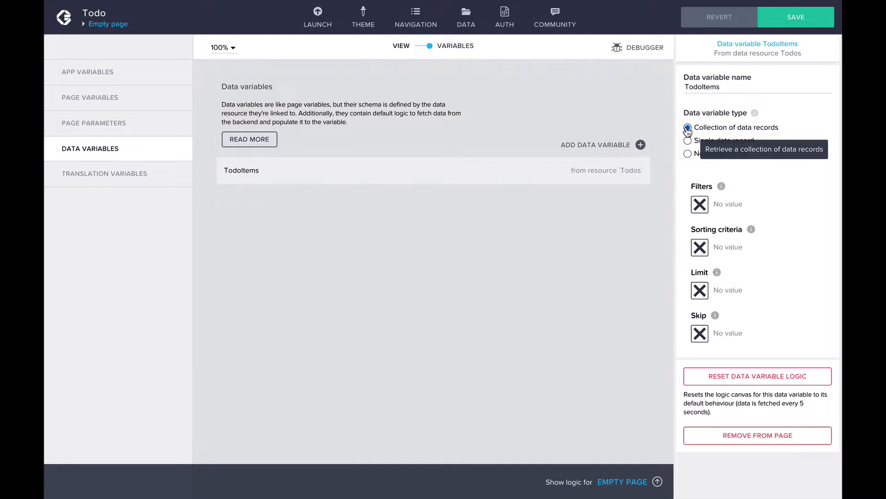
left_click(639, 145)
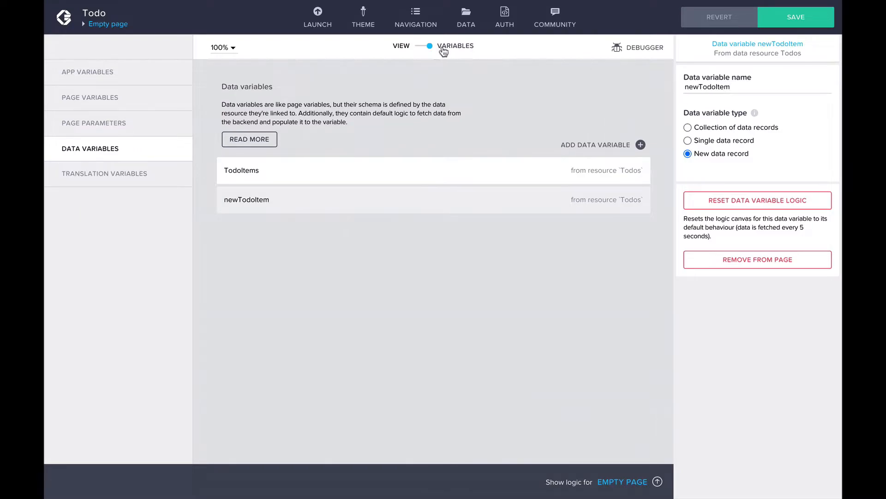
Bind Input field 1's Value to the data variable newTodoItem.label, clearing the preview text
left_click(421, 46)
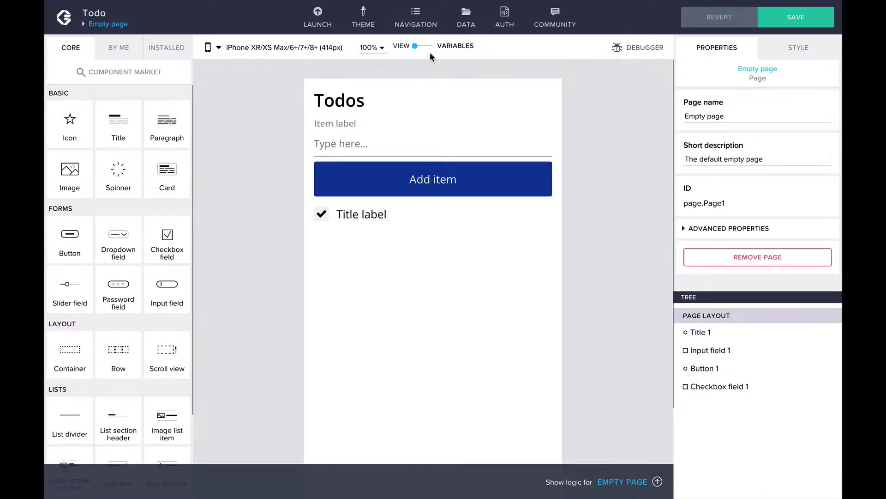
left_click(432, 143)
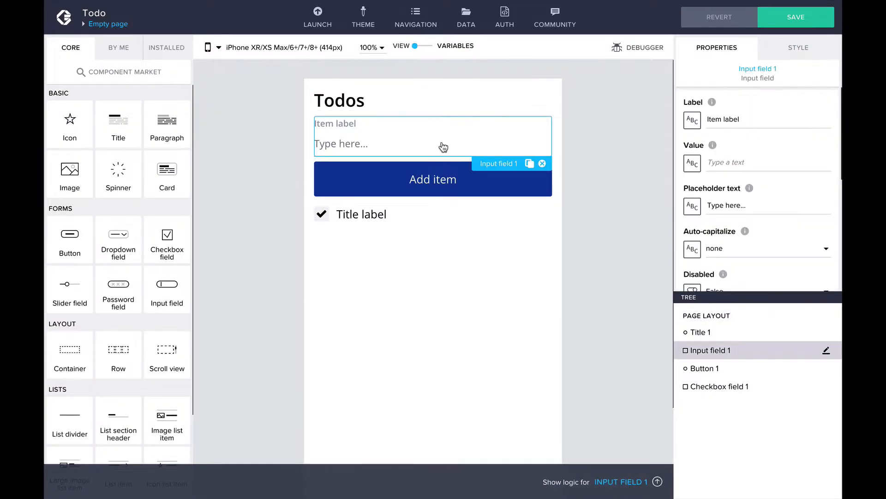
mouse_move(625, 173)
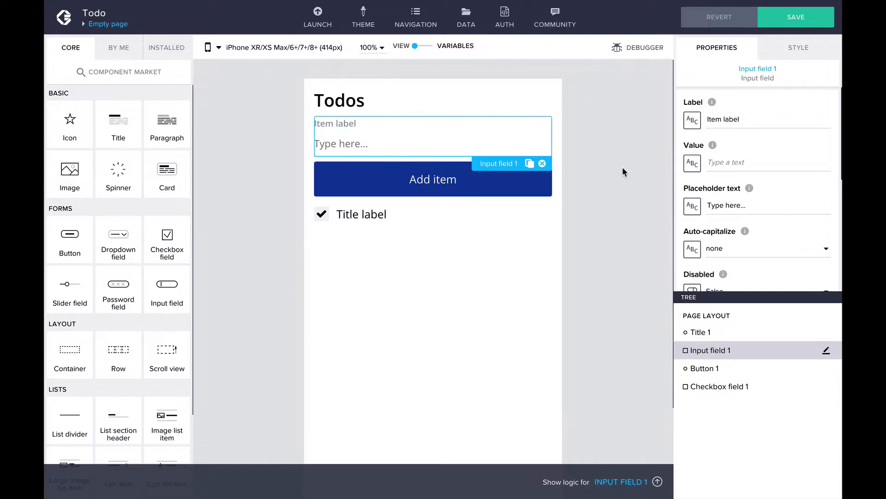
left_click(692, 163)
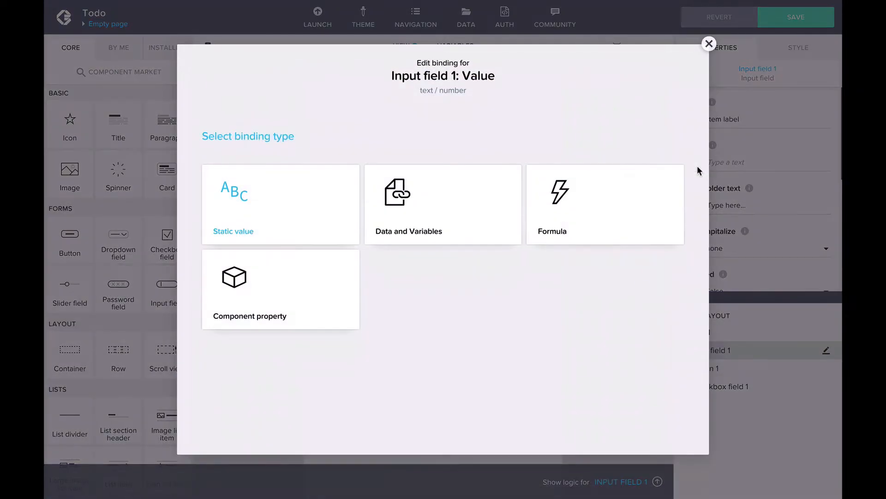
left_click(442, 204)
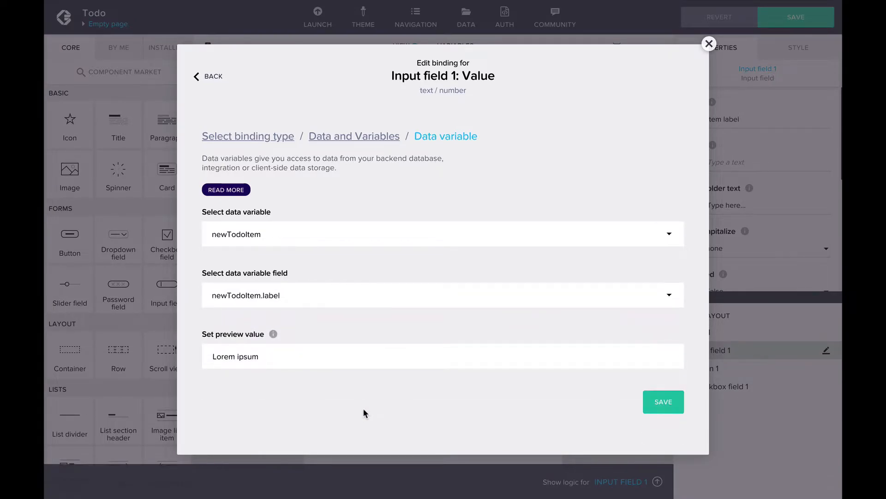
mouse_move(347, 355)
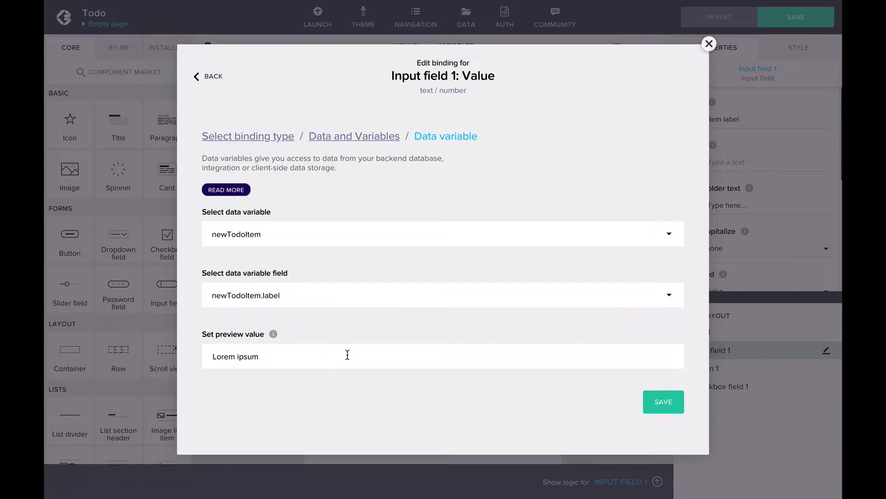
double_click(235, 356)
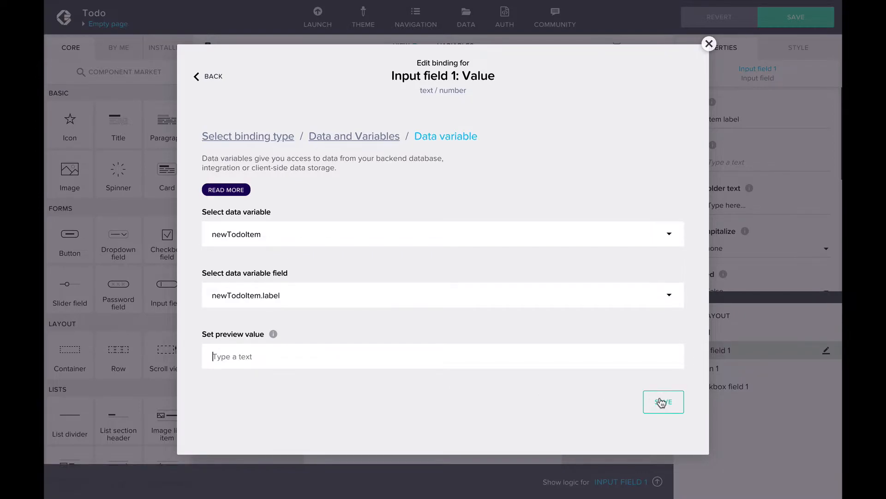
left_click(663, 401)
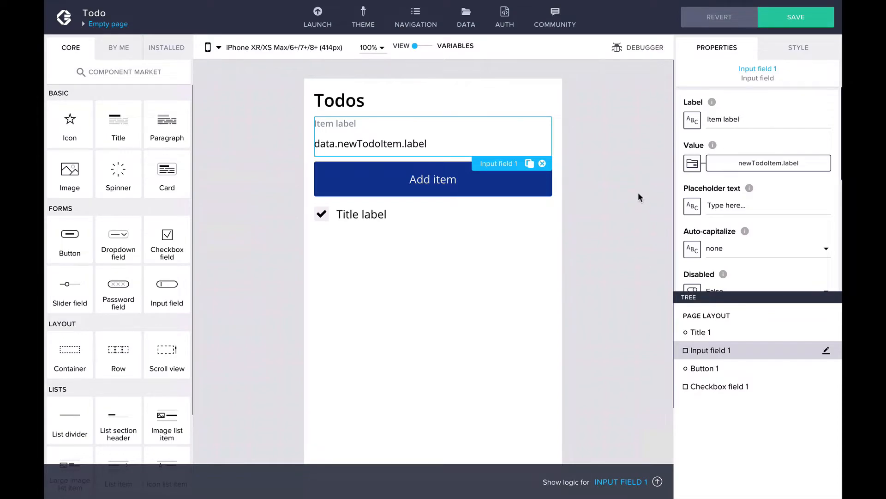
mouse_move(628, 144)
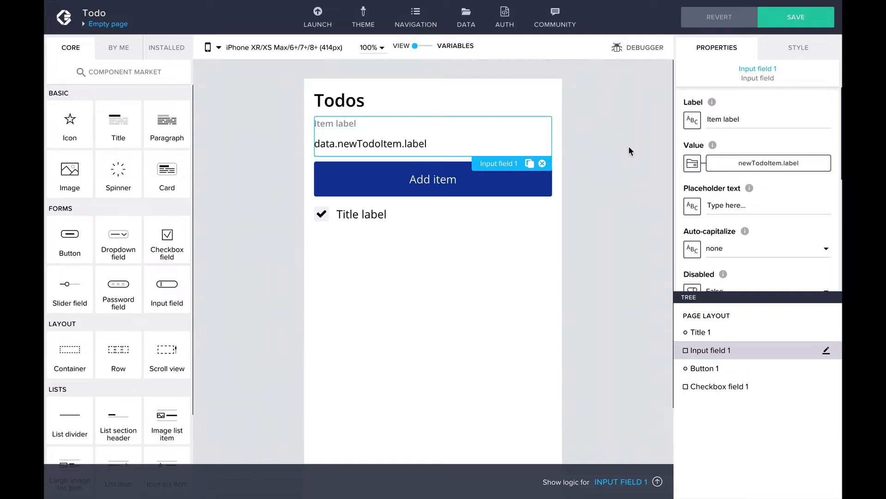
Set the checkbox's Repeat with binding to the TodoItems data variable
left_click(362, 213)
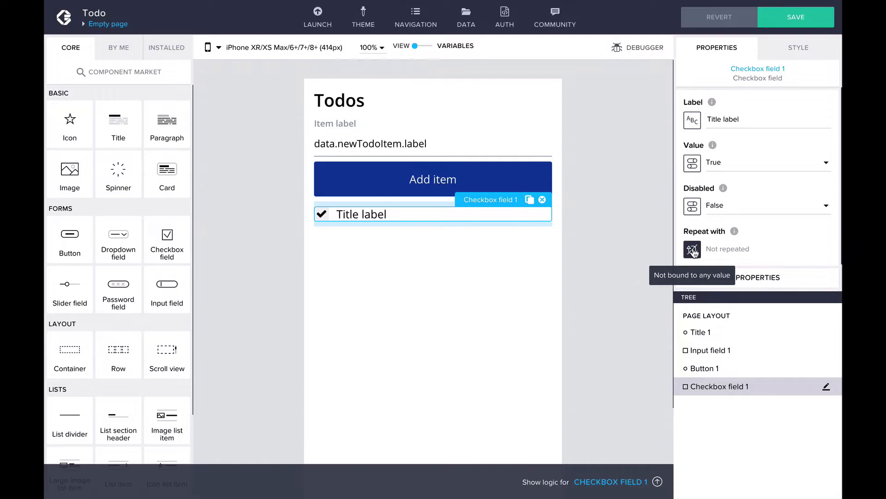
left_click(692, 250)
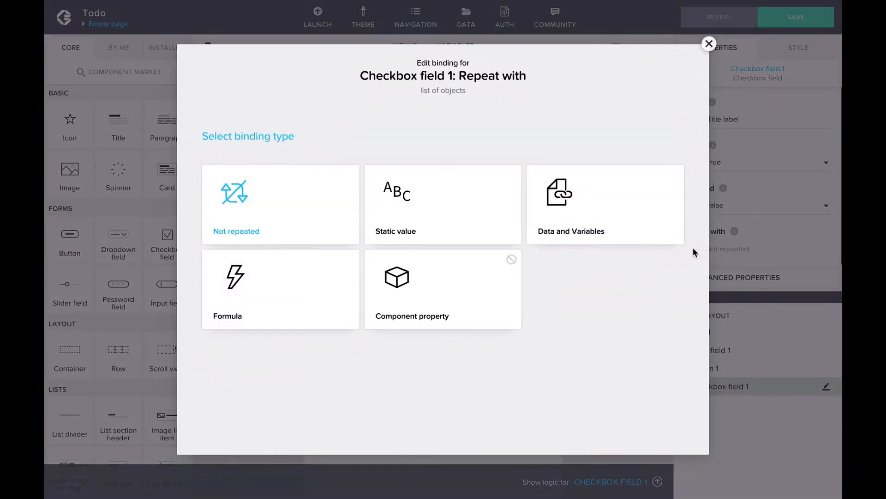
mouse_move(635, 235)
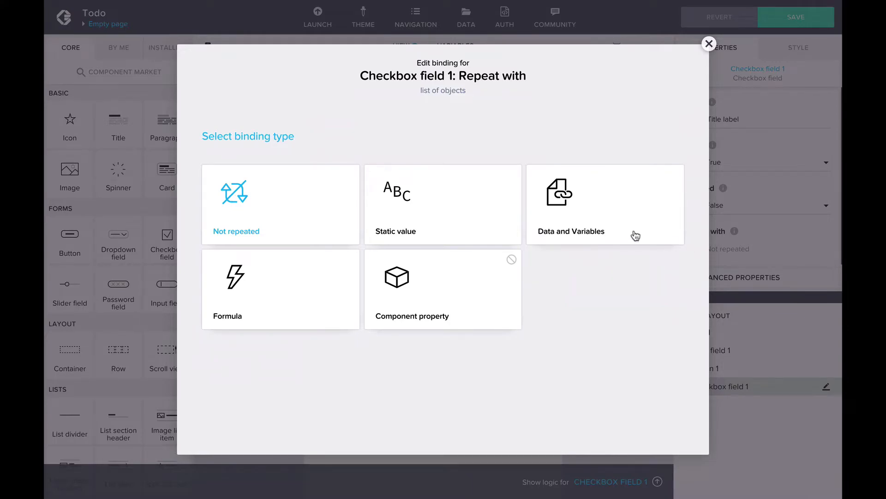
mouse_move(604, 223)
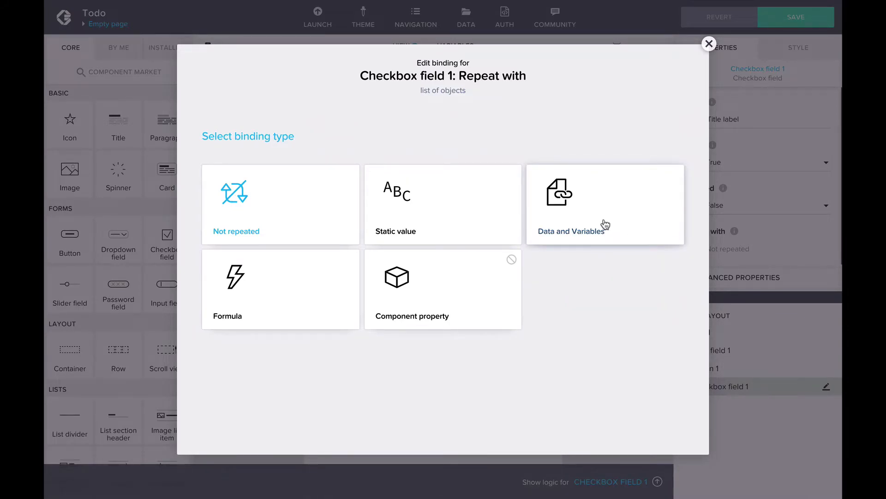
left_click(605, 203)
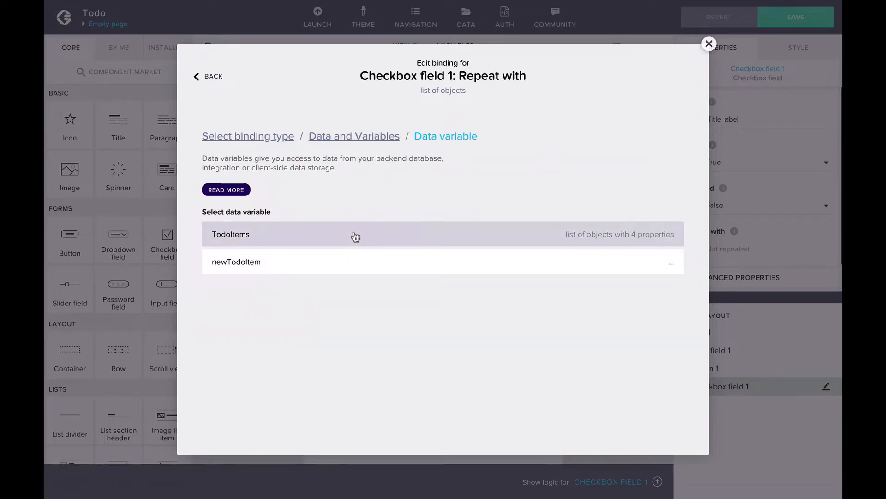
left_click(230, 234)
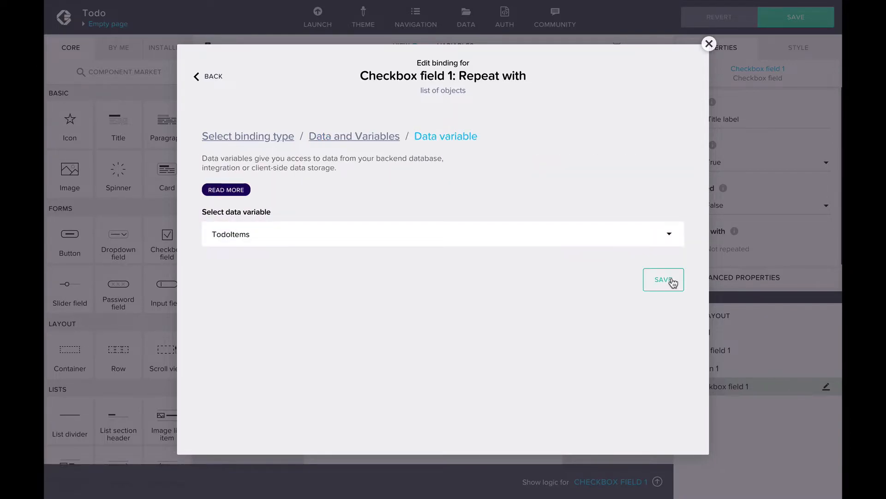
left_click(663, 279)
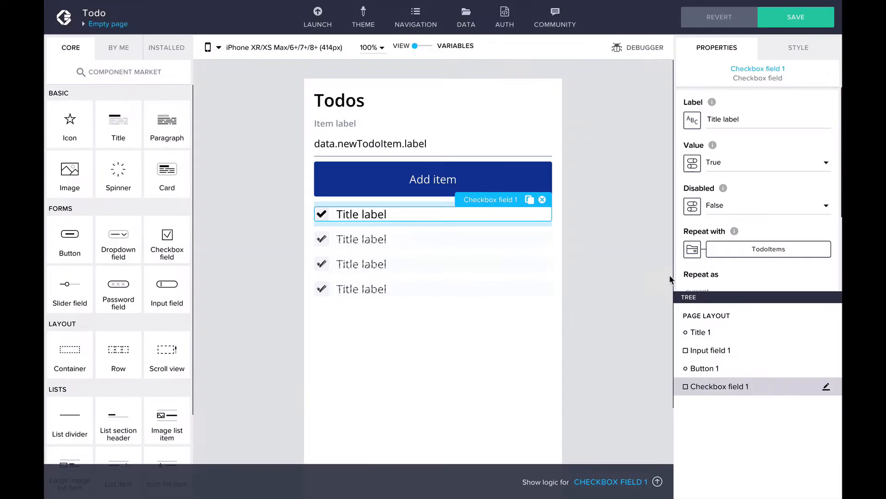
mouse_move(636, 216)
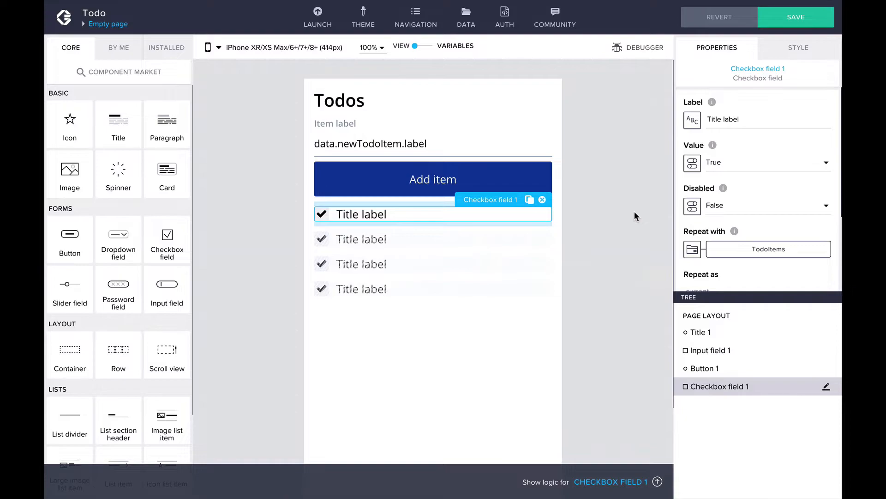
mouse_move(691, 120)
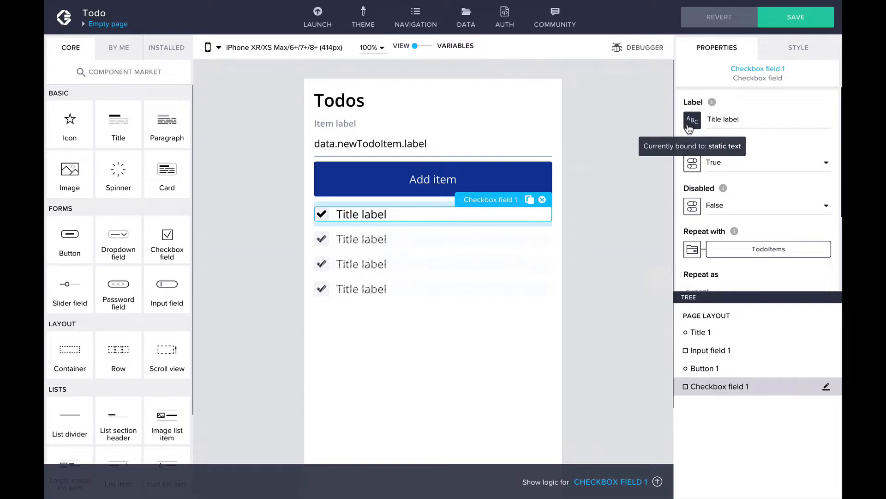
Bind the repeated checkbox's Label to current.label and its Value to current.done
left_click(691, 120)
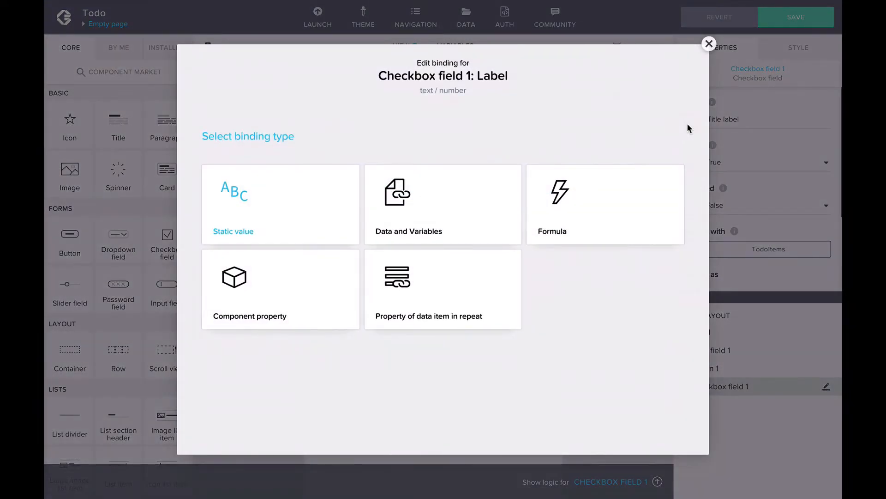
mouse_move(687, 267)
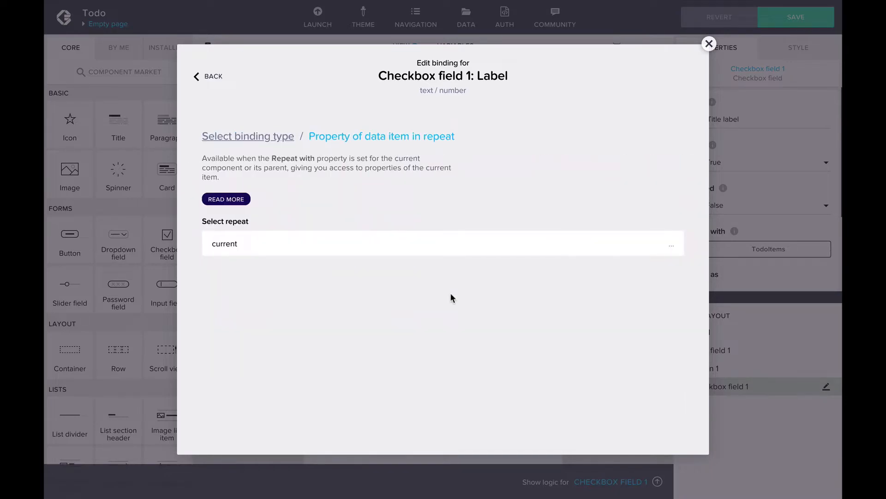
left_click(443, 243)
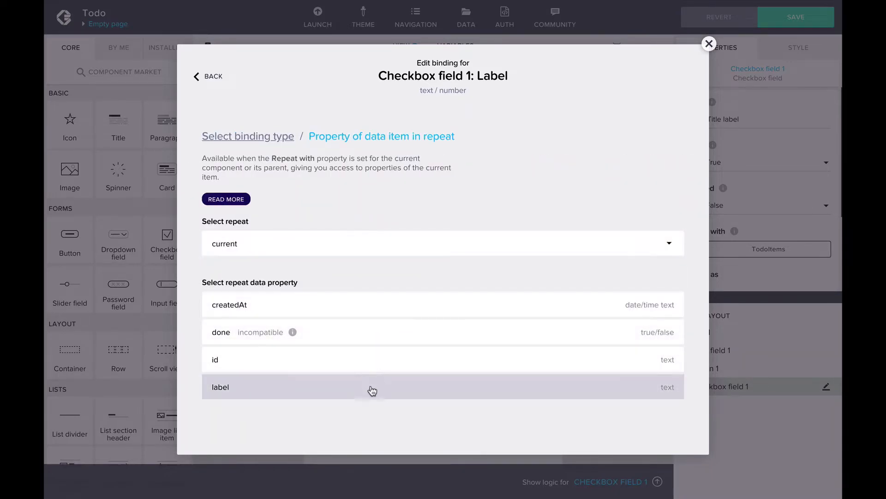
left_click(220, 387)
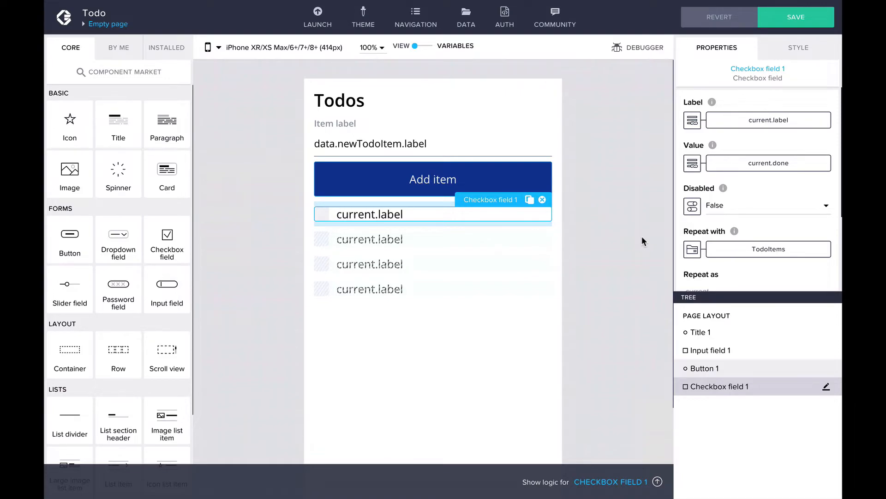
Wire Button 1's Component tap event to a Create record flow function on the logic canvas
left_click(796, 17)
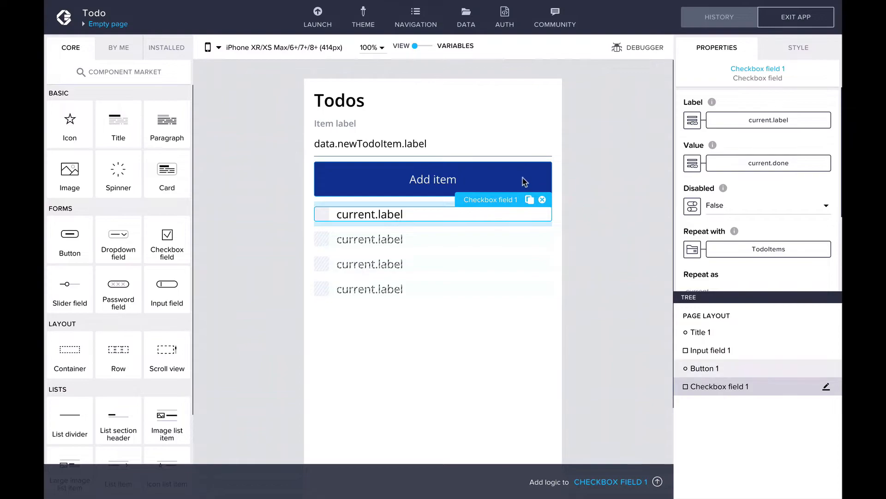
left_click(432, 179)
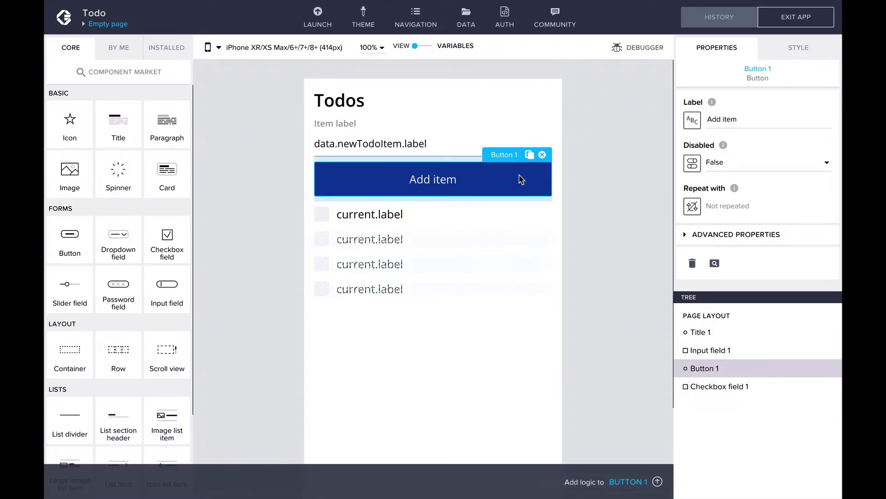
mouse_move(628, 481)
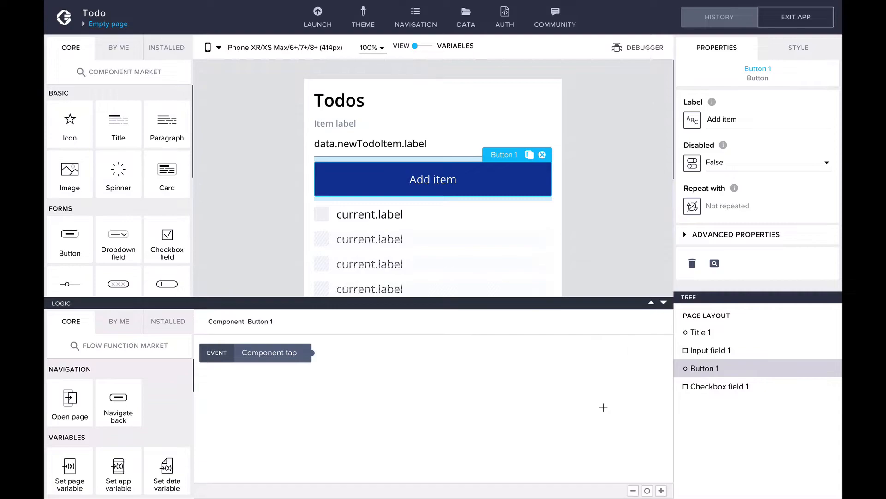
left_click(269, 352)
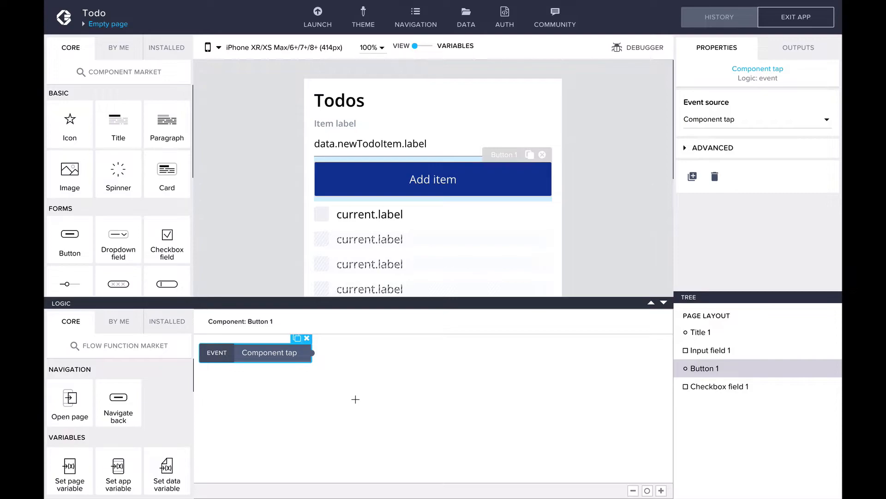
scroll("down", 3)
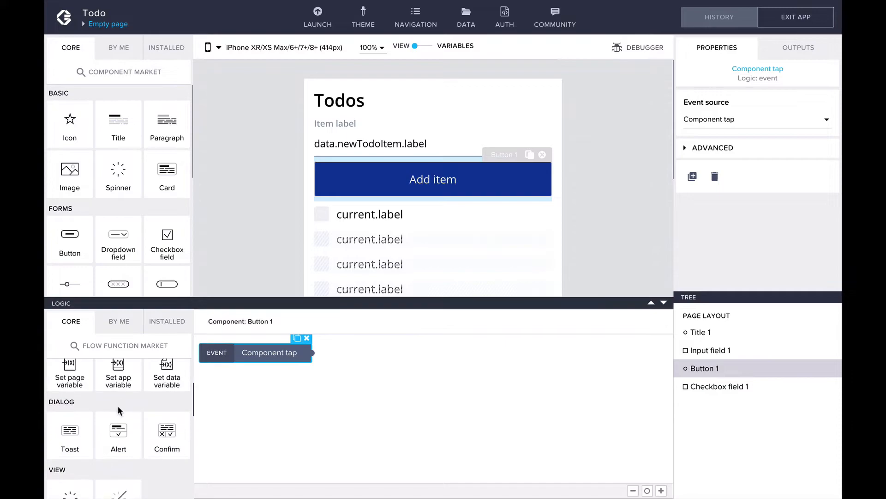
scroll("down", 3)
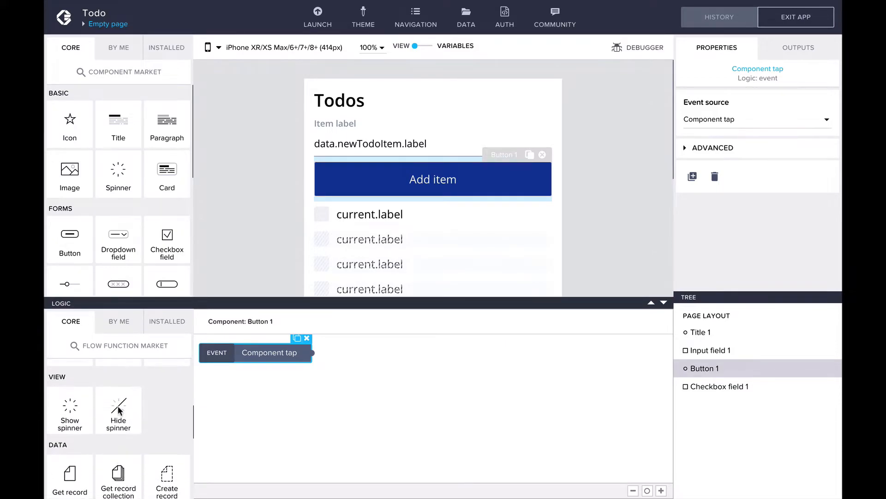
scroll("down", 3)
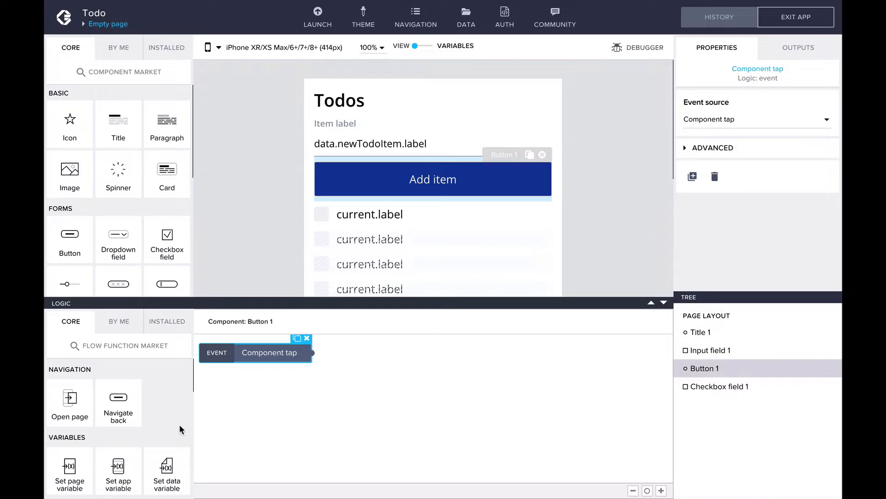
scroll("down", 3)
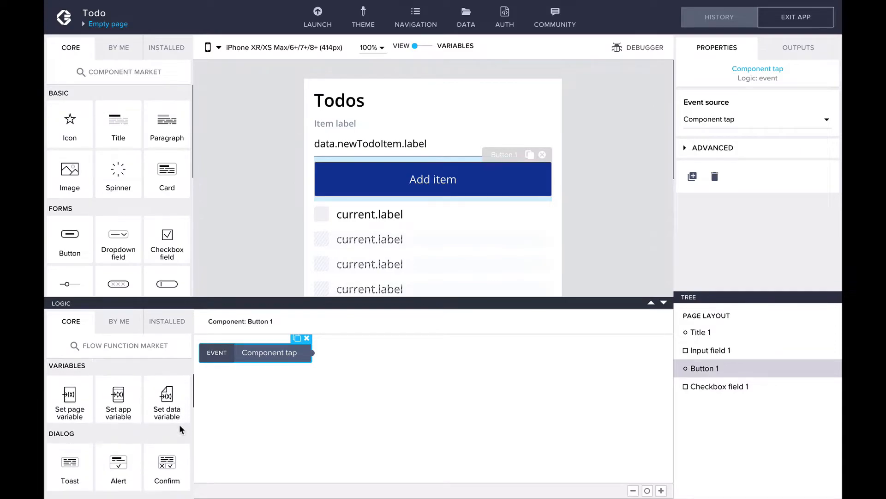
scroll("down", 3)
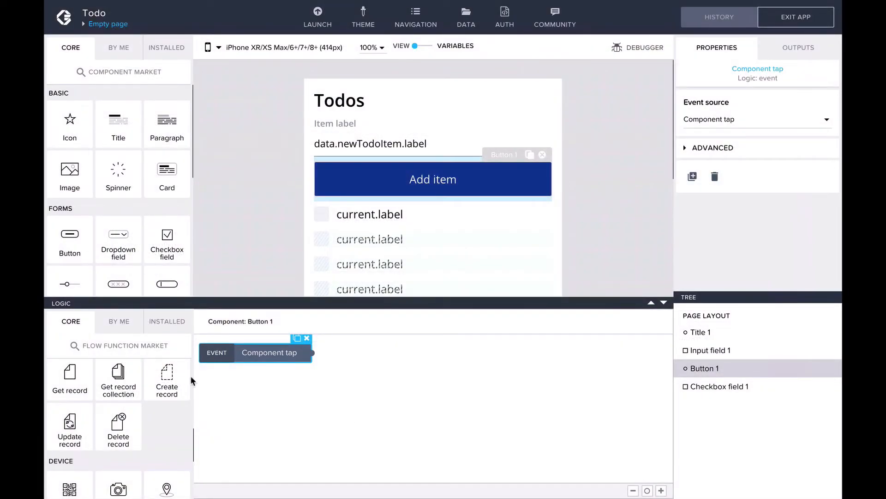
mouse_move(118, 378)
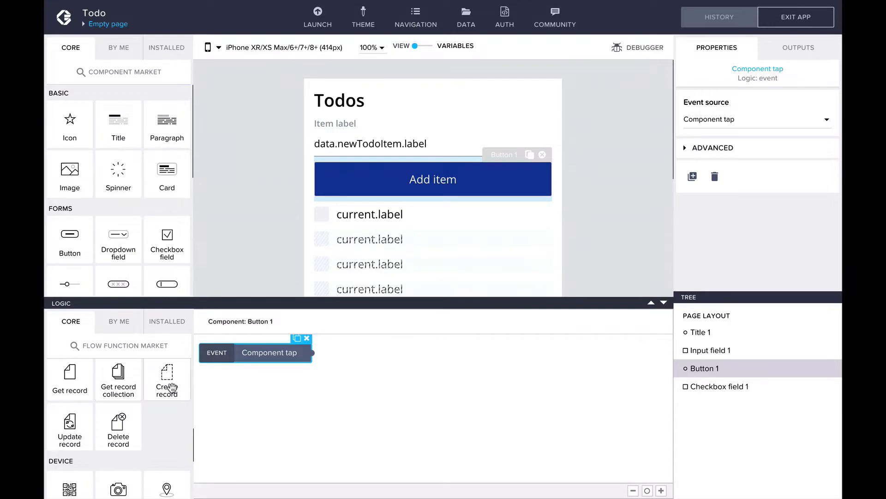
left_click_drag(166, 379, 397, 390)
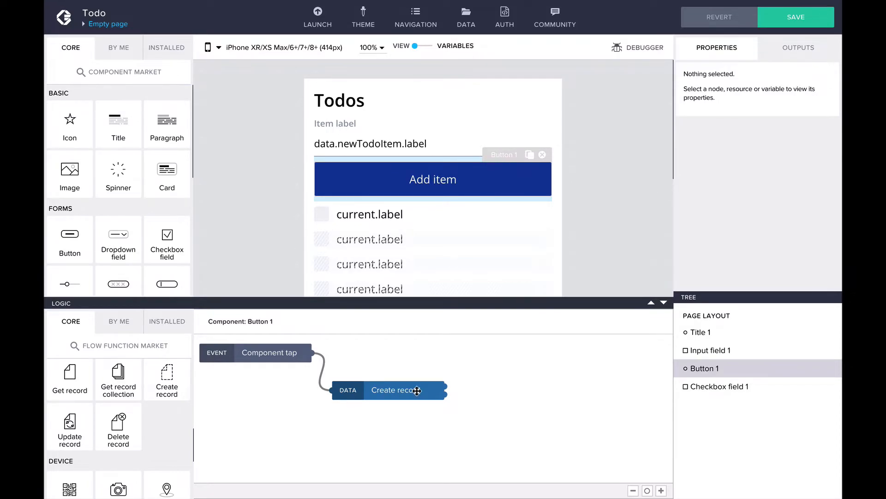
Show the Create record step's inputs, bound to the Todos resource with a custom object record
left_click(393, 389)
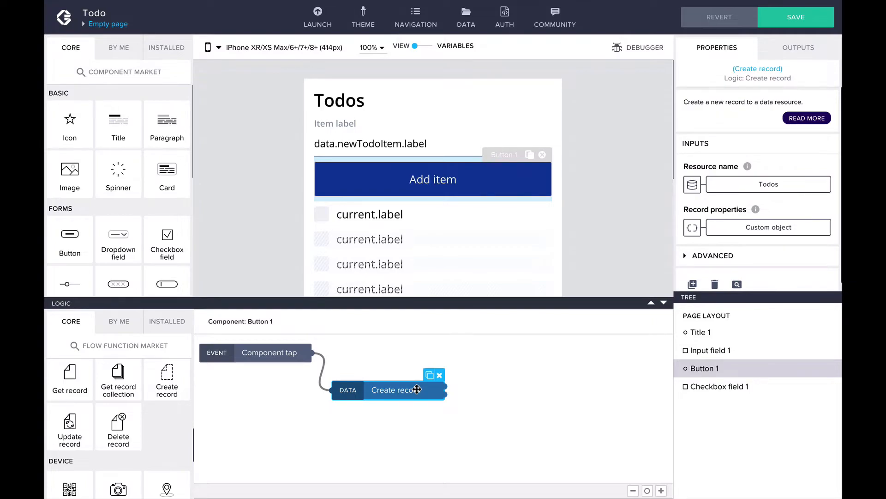
mouse_move(819, 266)
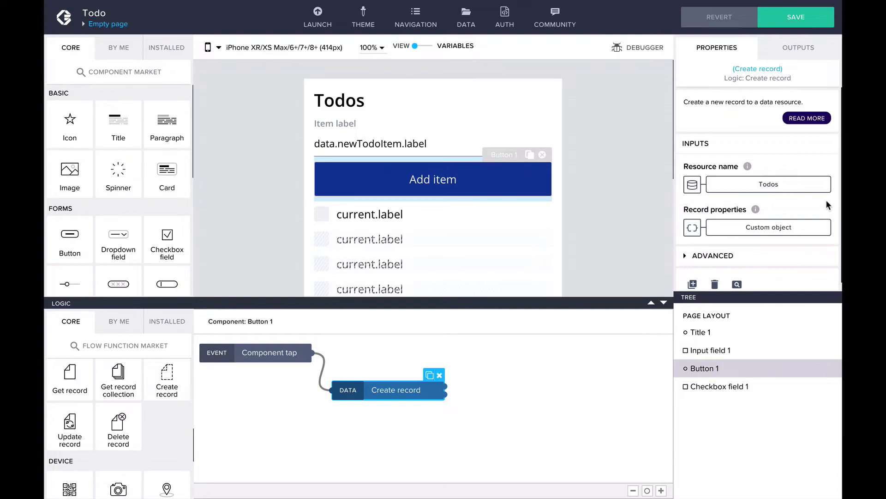
mouse_move(767, 227)
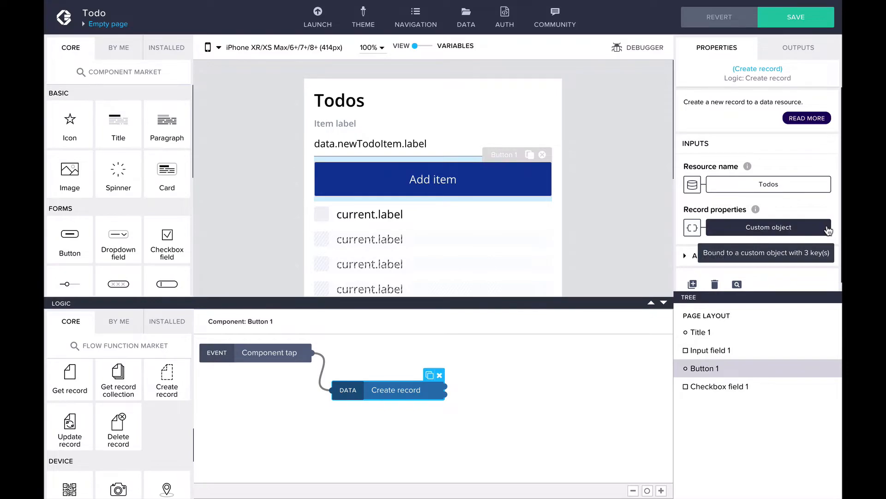
mouse_move(824, 206)
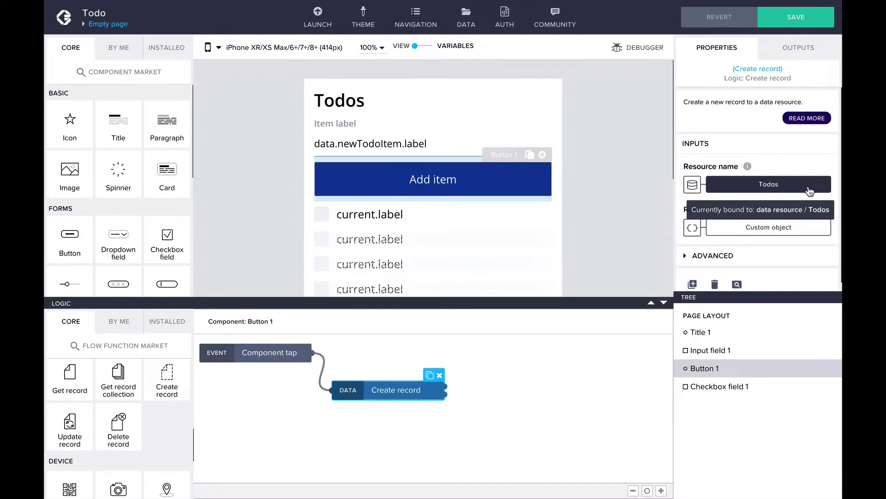
left_click(767, 184)
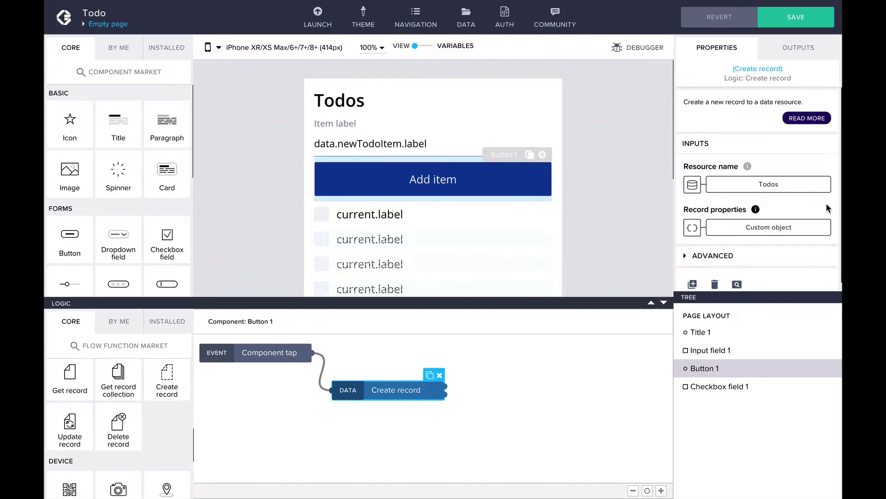
Set the record's label to newTodoItem.label, done to False and Time of creation to a Formula
left_click(768, 227)
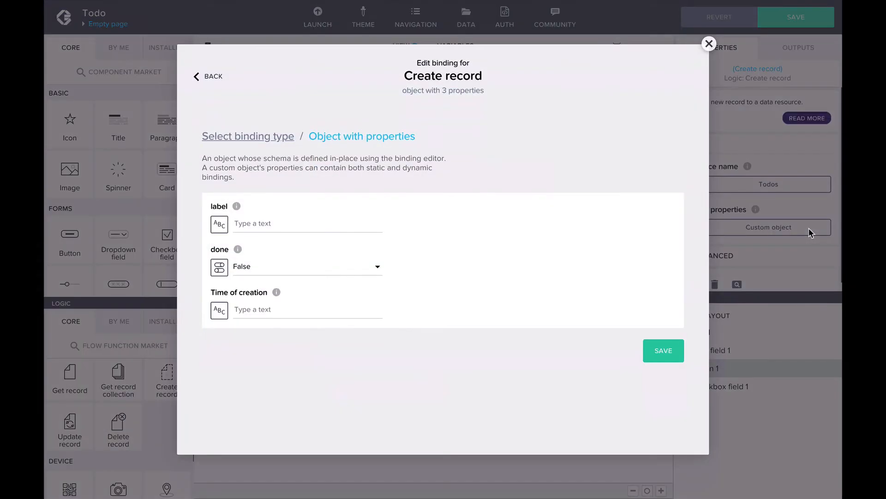
left_click(306, 222)
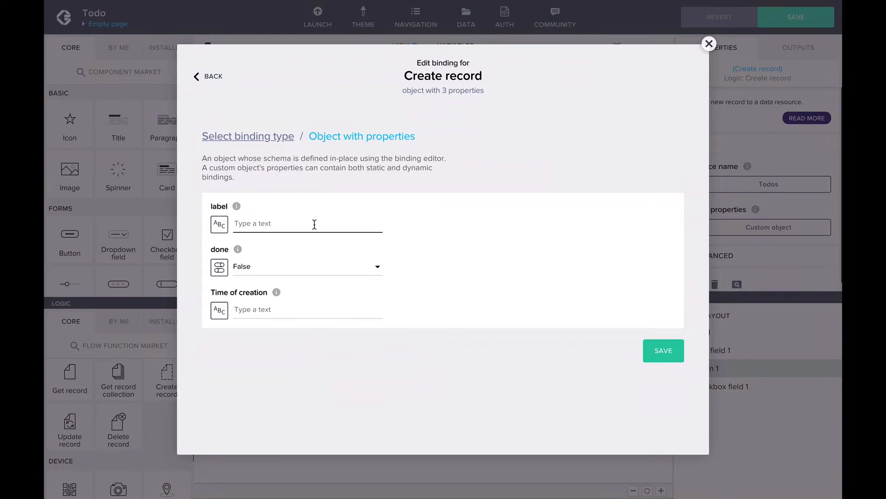
mouse_move(220, 224)
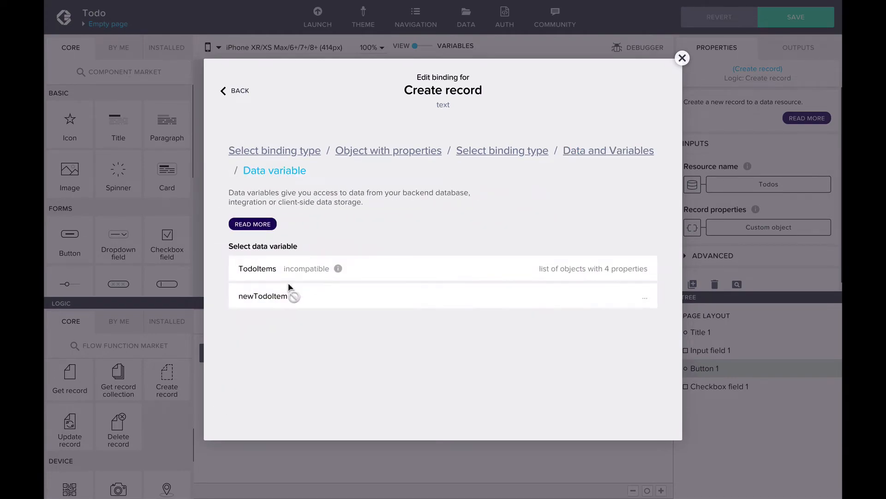
left_click(262, 296)
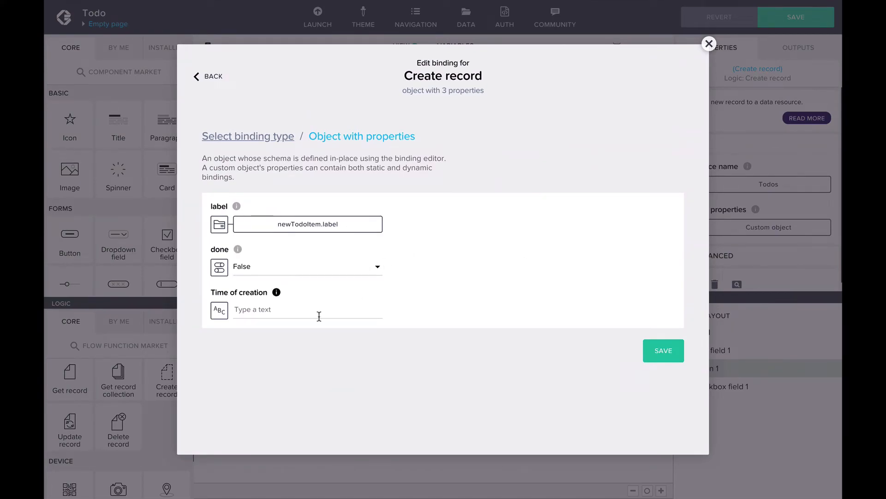
mouse_move(219, 312)
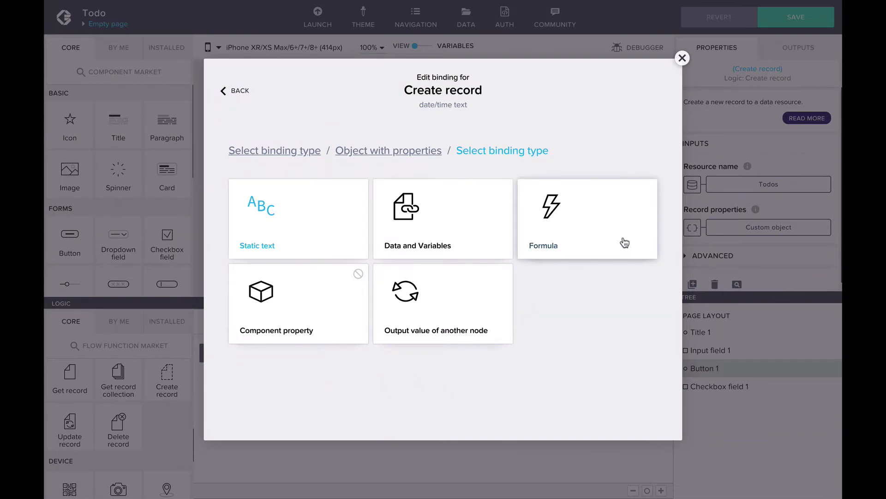
left_click(588, 219)
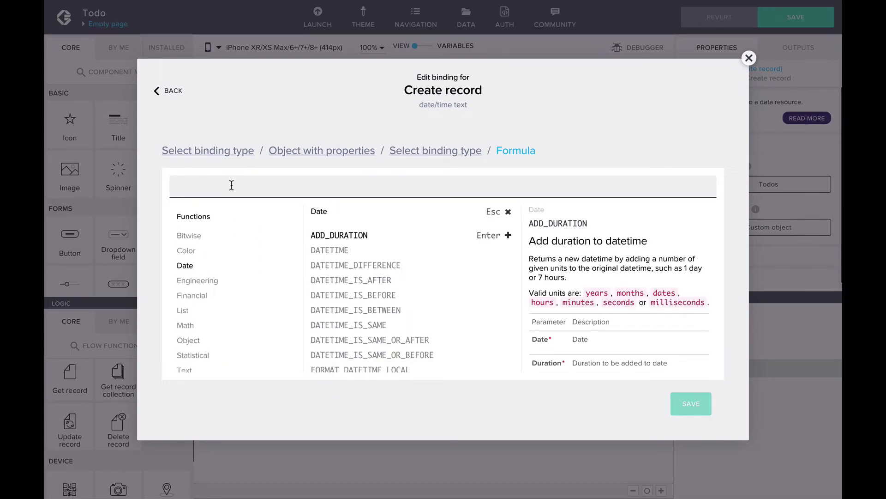
type("N")
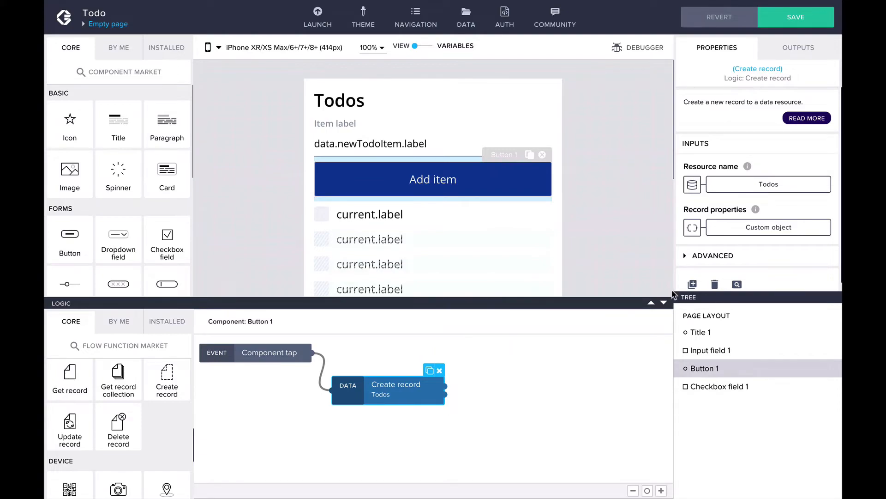
Save the app and add 'buy milk' and 'take a nap' in the phone preview, ticking buy milk done
left_click(795, 16)
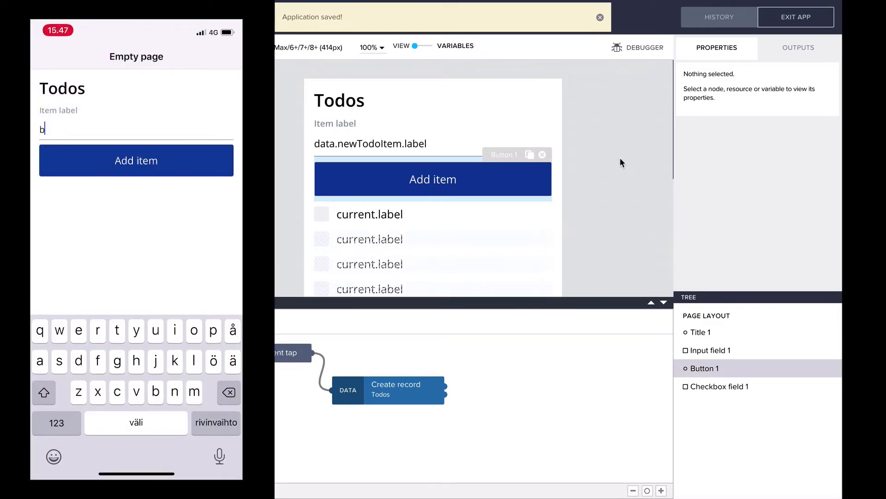
left_click(135, 159)
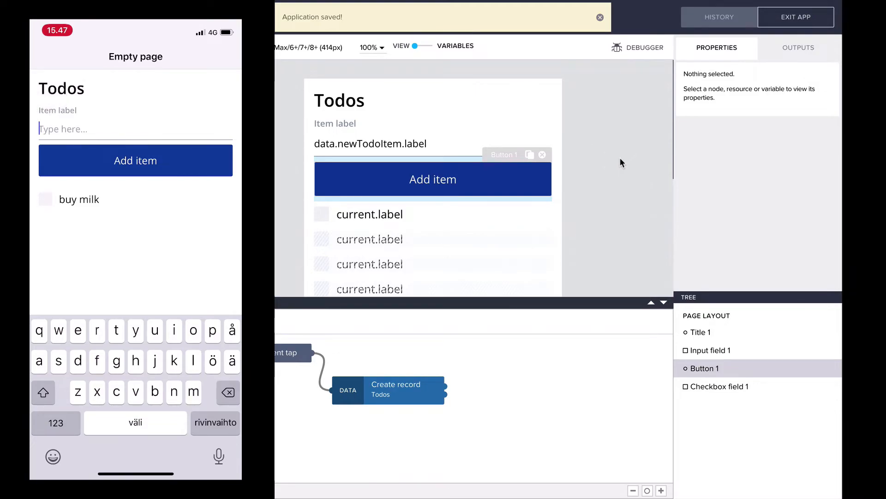
type("take a nap")
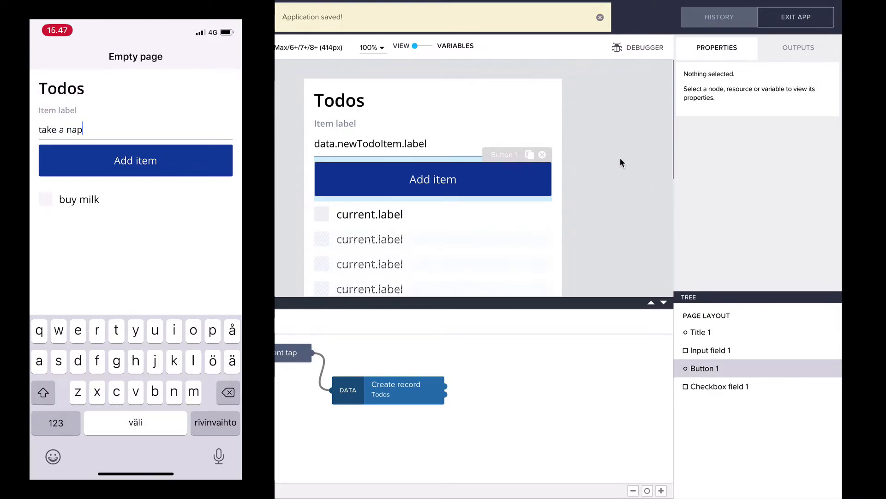
left_click(135, 160)
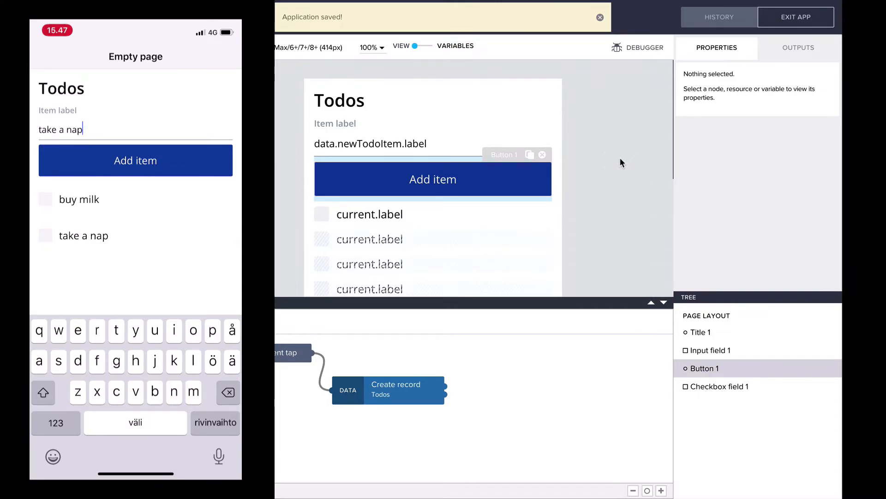
left_click(45, 200)
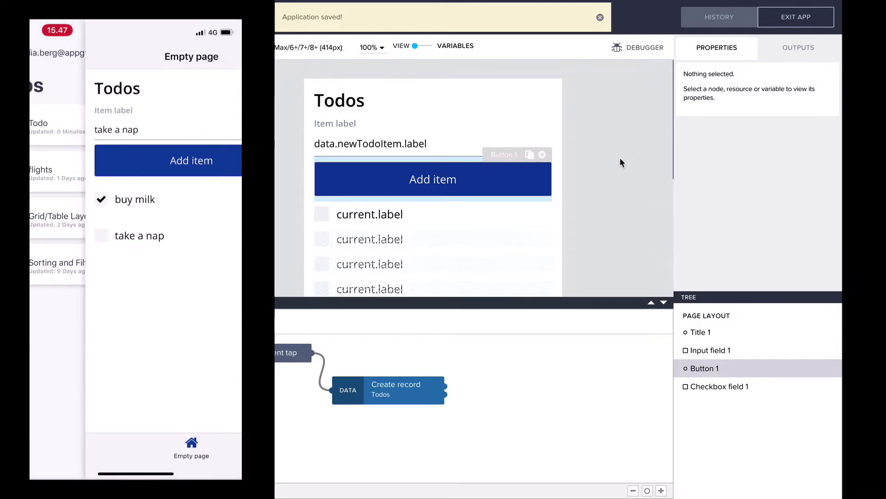
left_click(191, 159)
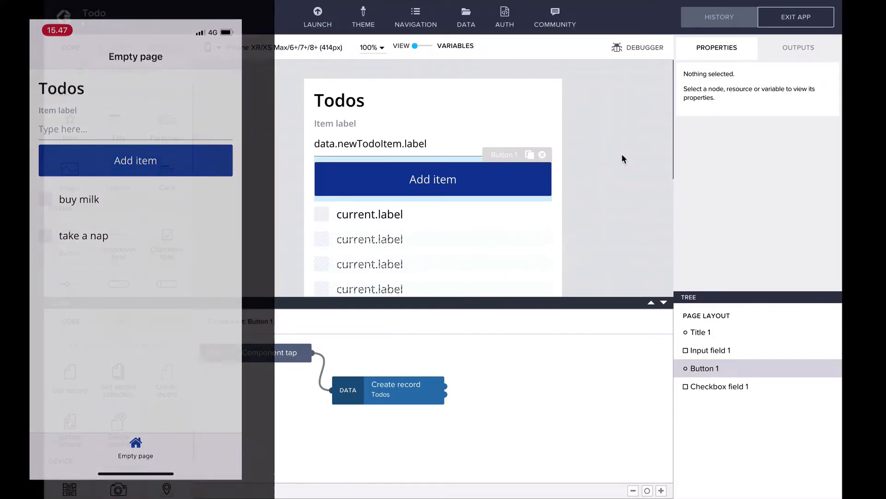
Wire Checkbox field 1's onChange event to an Update record step targeting the Todos resource
left_click(369, 214)
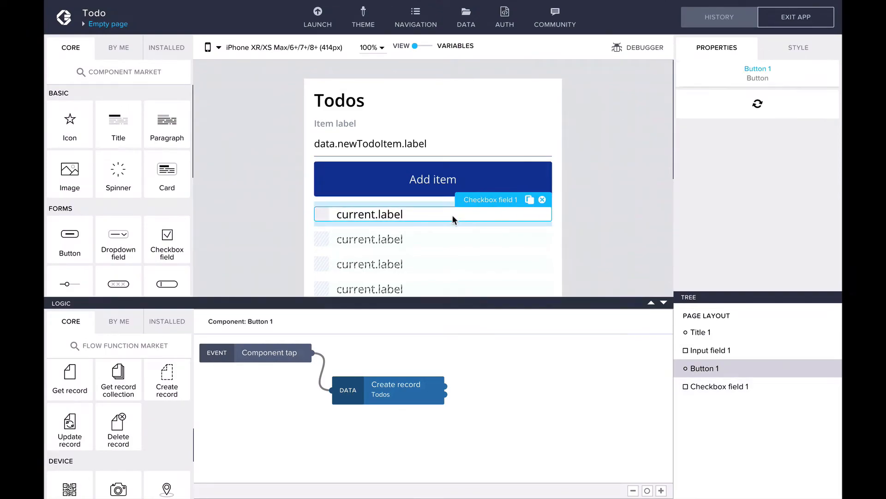
left_click(720, 386)
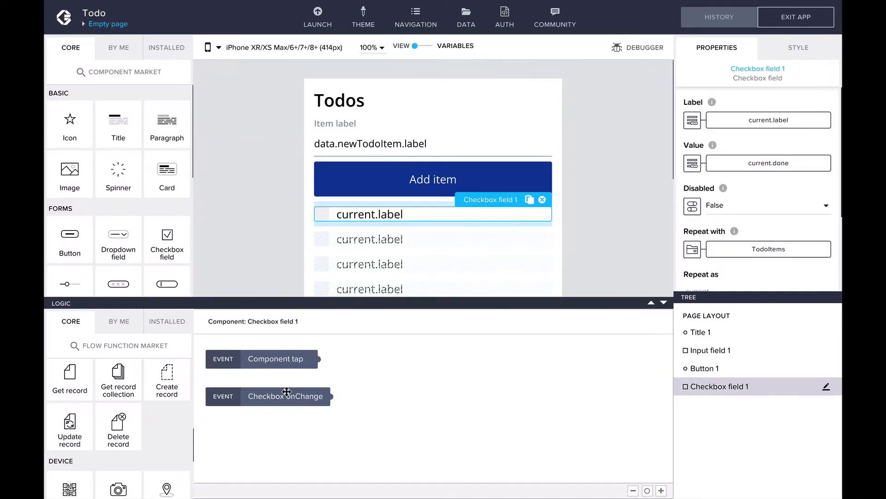
left_click(285, 396)
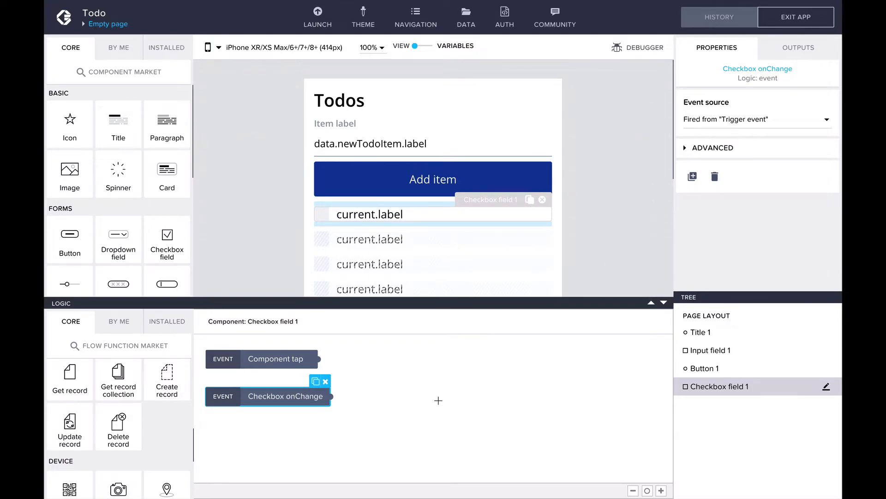
left_click_drag(69, 421, 432, 434)
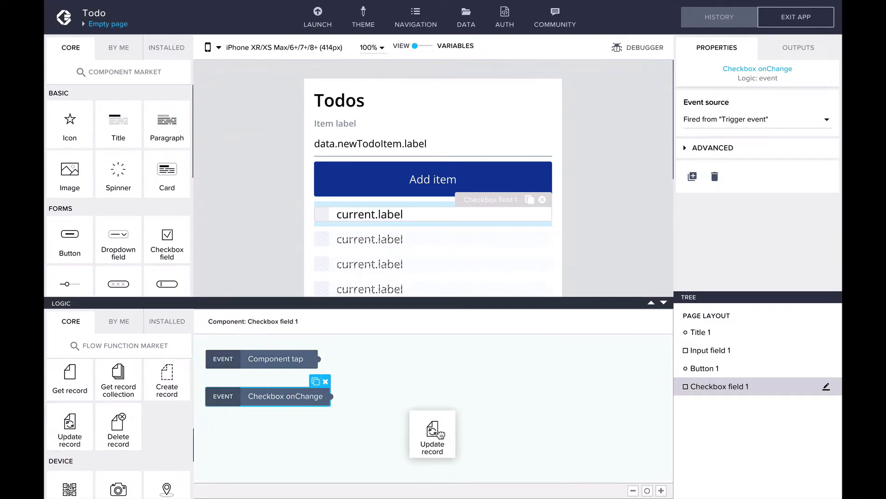
left_click_drag(433, 434, 476, 378)
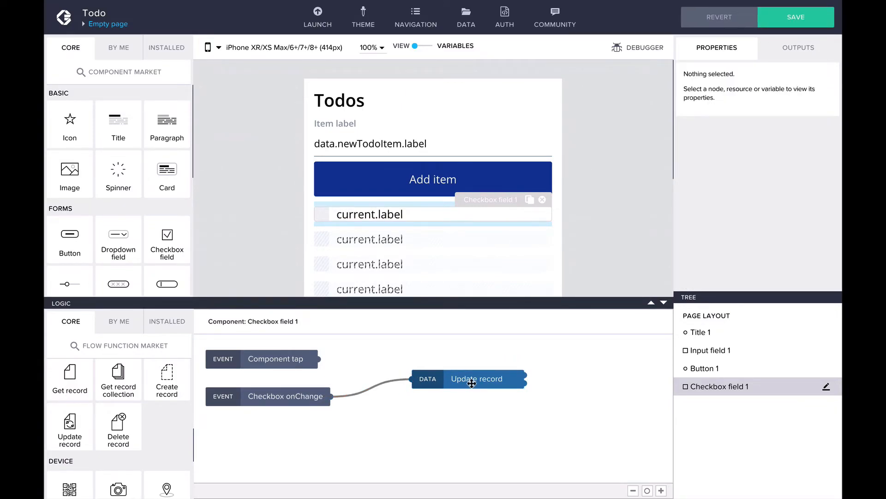
left_click(469, 379)
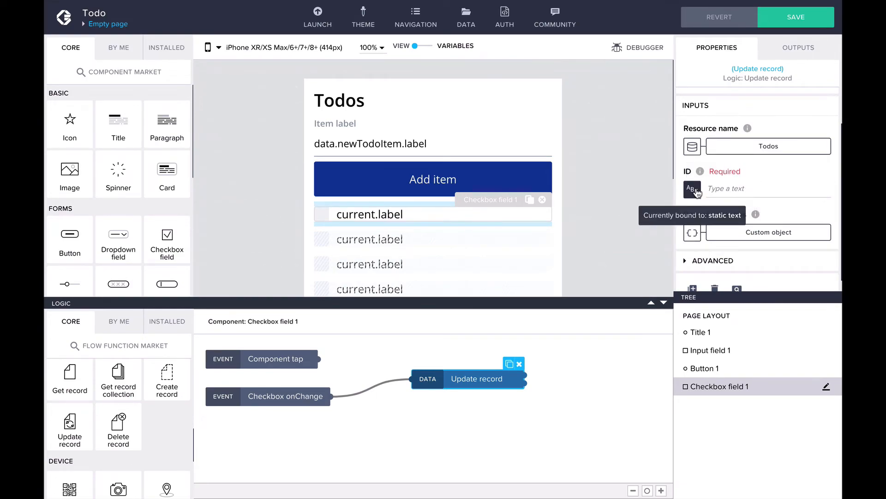
Bind Update record ID to current.id and done to the Checkbox onChange event output, then save the app
left_click(693, 188)
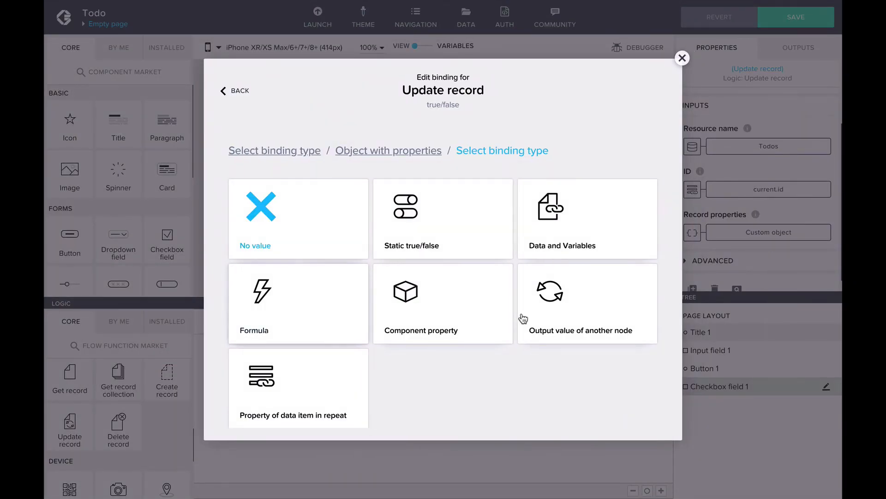
left_click(587, 303)
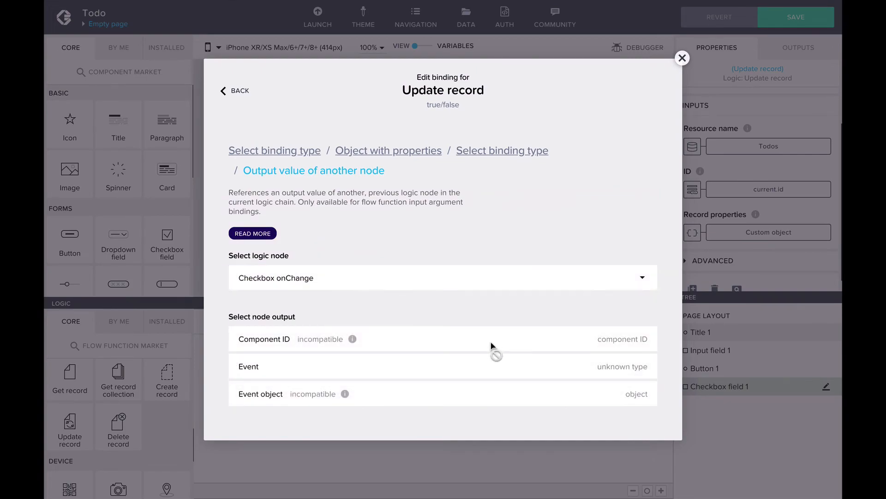
left_click(248, 365)
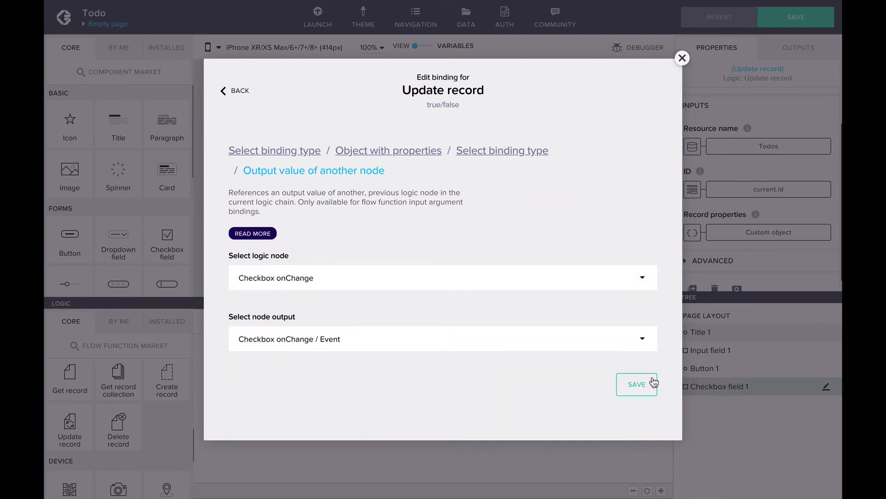
left_click(636, 384)
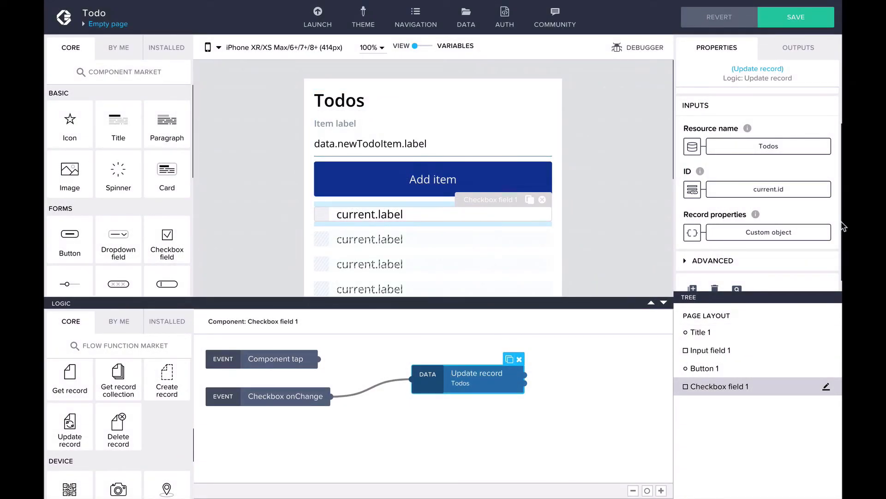
left_click(795, 17)
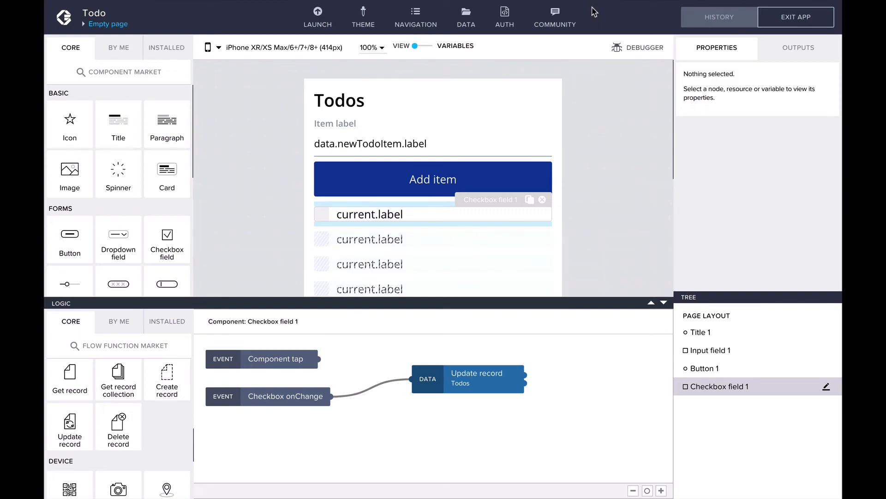
Set the checkbox repeat formula to REVERSE(SORT_BY_KEY(data.TodoItems, "createdAt")) for newest first
left_click(433, 143)
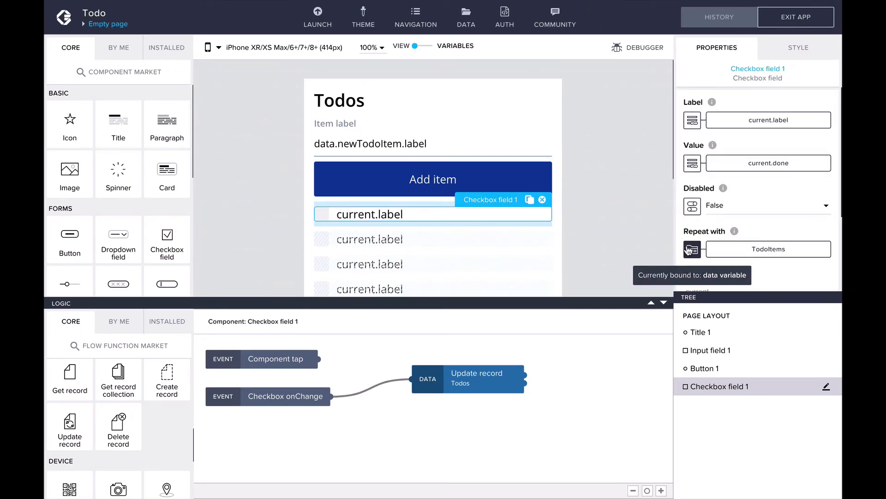
left_click(691, 249)
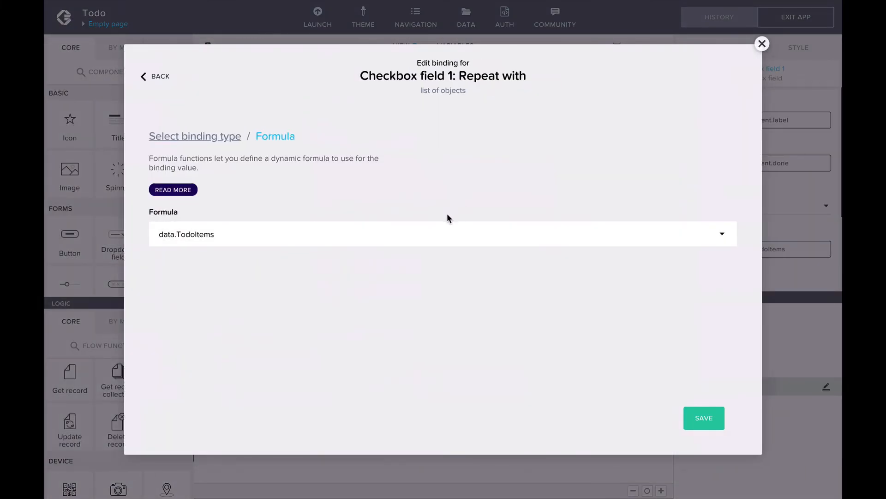
left_click(442, 234)
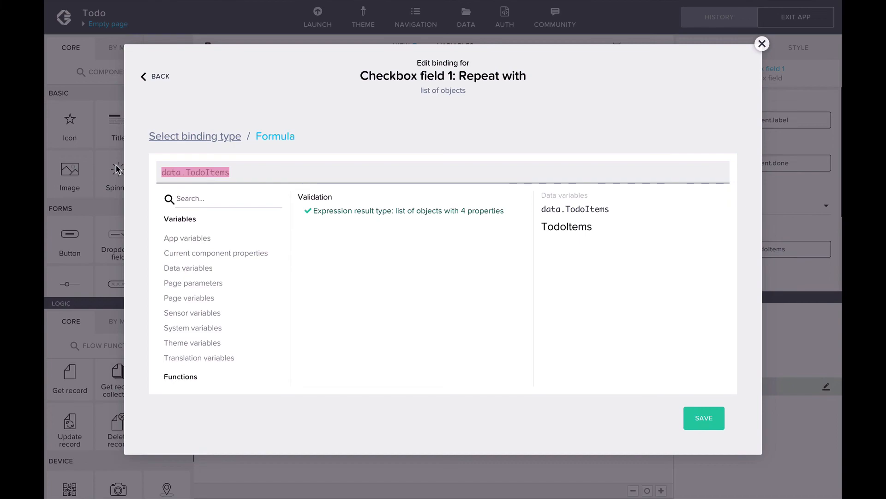
type("REVERSE(SORT_BY_KEY(data.TodoItems, \"createdAt\"))")
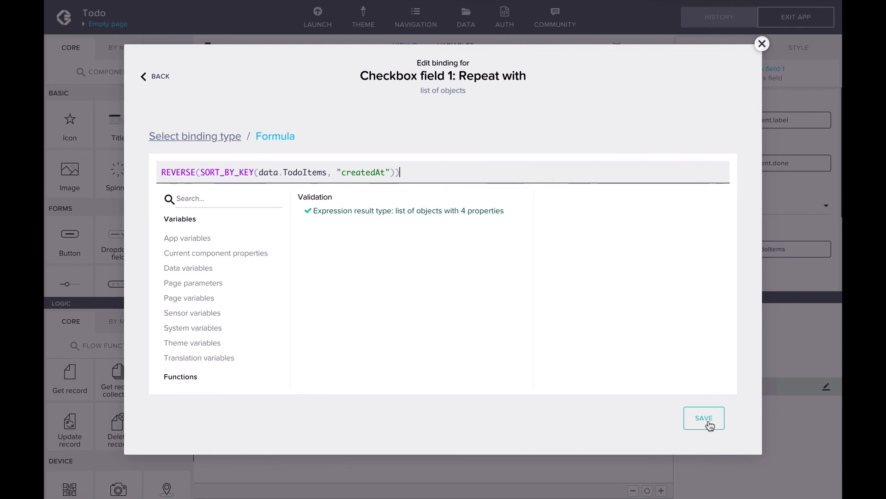
left_click(704, 417)
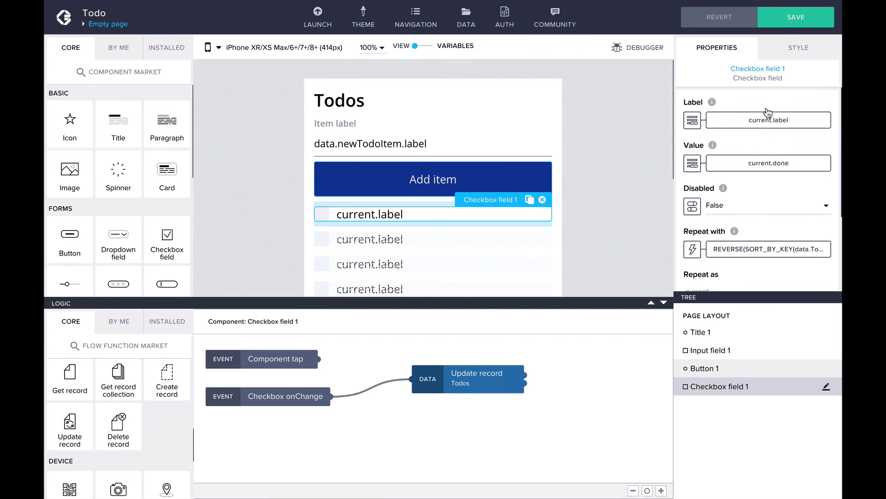
Save the app and add 'wake up from nap' in the phone preview, appearing at the top
left_click(795, 17)
type("w")
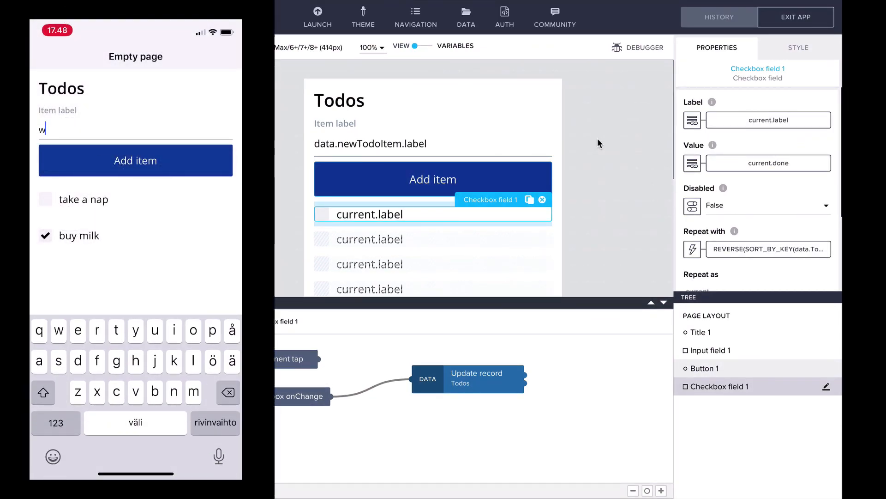
type("ake up from nap")
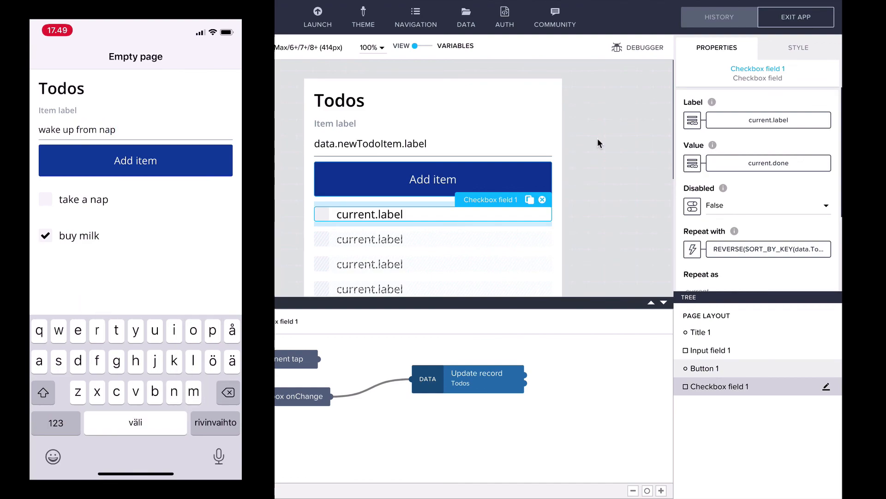
left_click(135, 160)
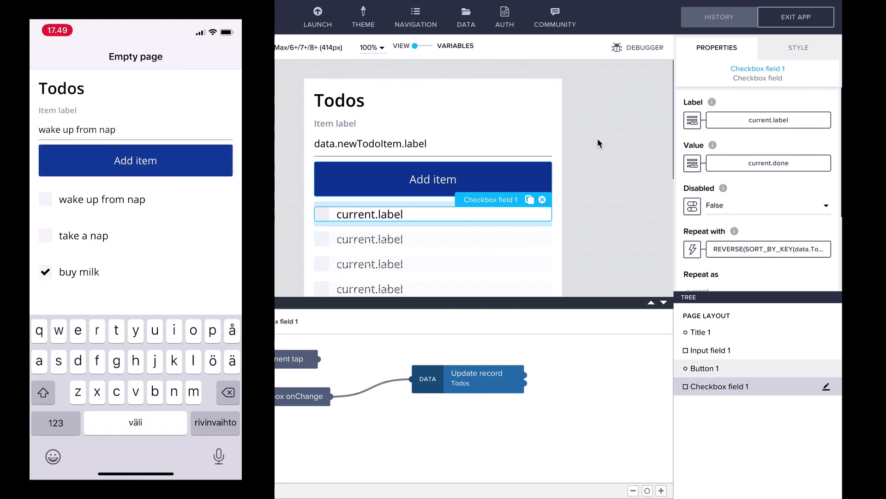